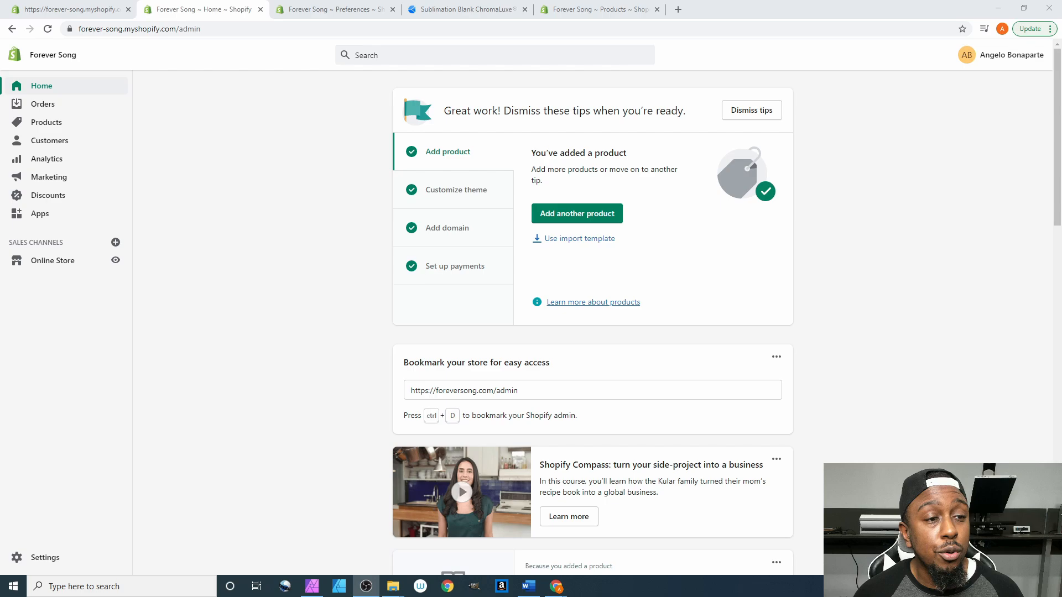
{"action": "mouse_move", "coordinate": [231, 285]}
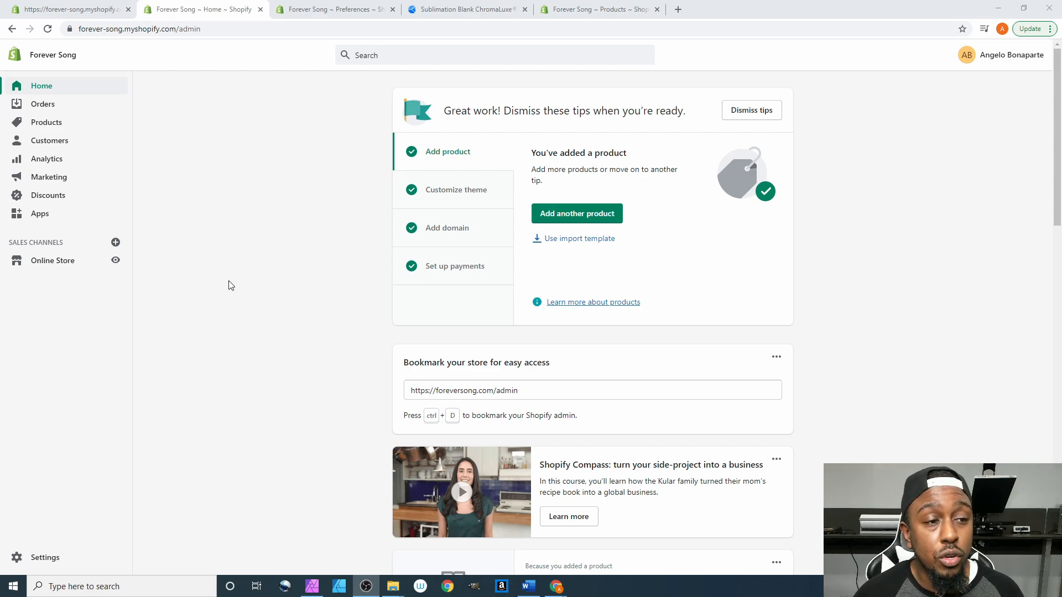
{"action": "mouse_move", "coordinate": [266, 278]}
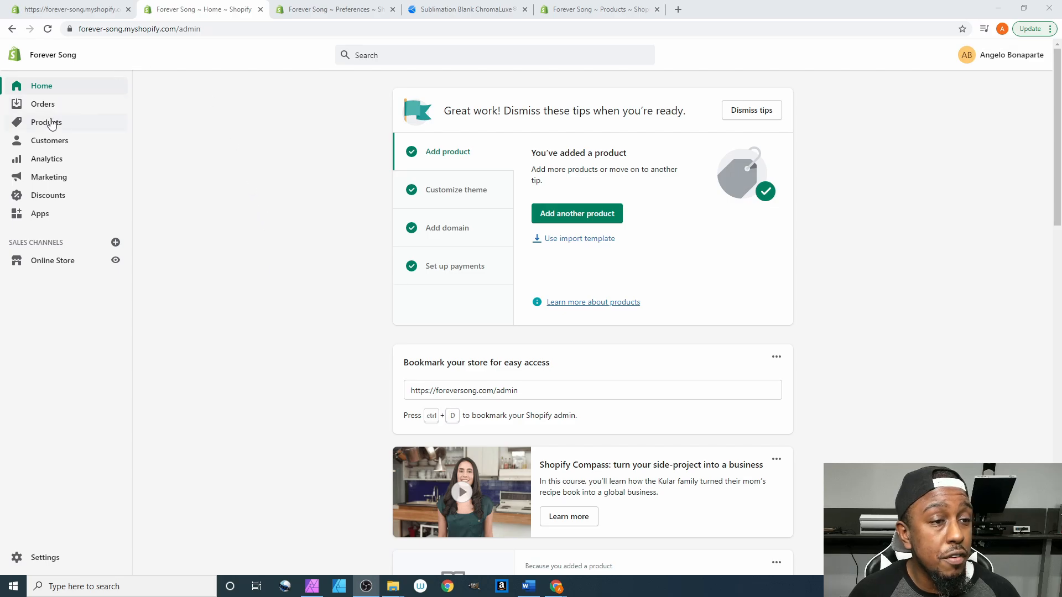
- Go to the Products list showing the First Dance Song photo panel
{"action": "left_click", "coordinate": [47, 122]}
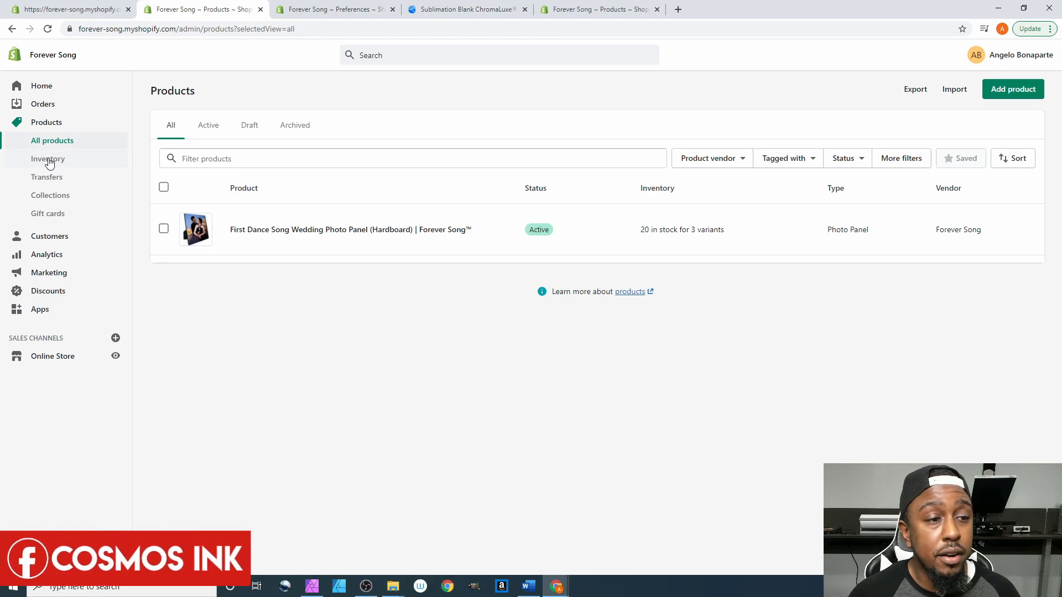
- Go to Inventory listing the 8x10, 10x10 and 6x6 variants' stock levels
{"action": "left_click", "coordinate": [48, 158]}
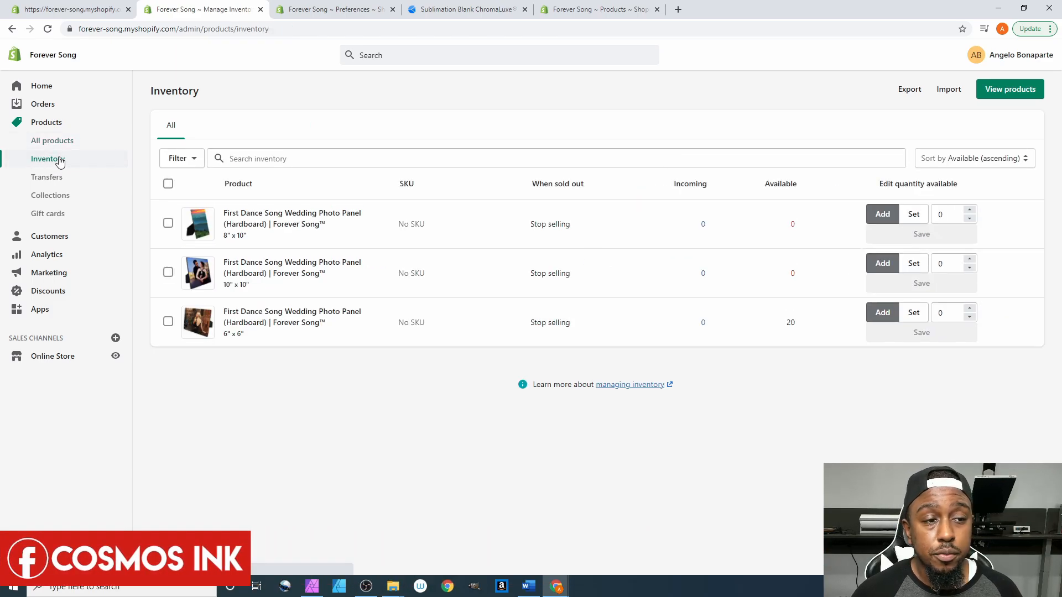
{"action": "mouse_move", "coordinate": [292, 268]}
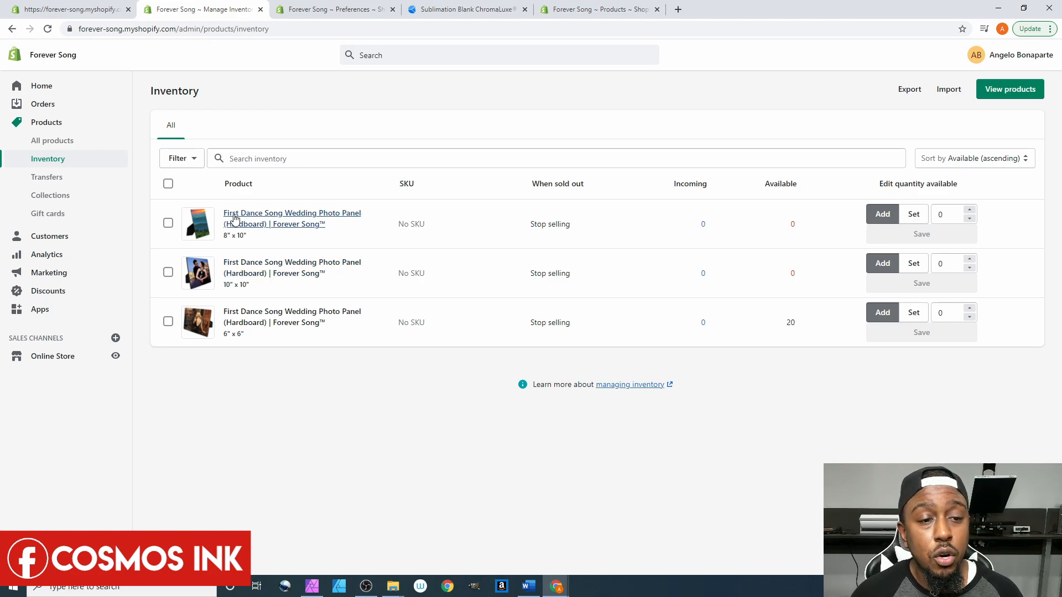
{"action": "mouse_move", "coordinate": [304, 242]}
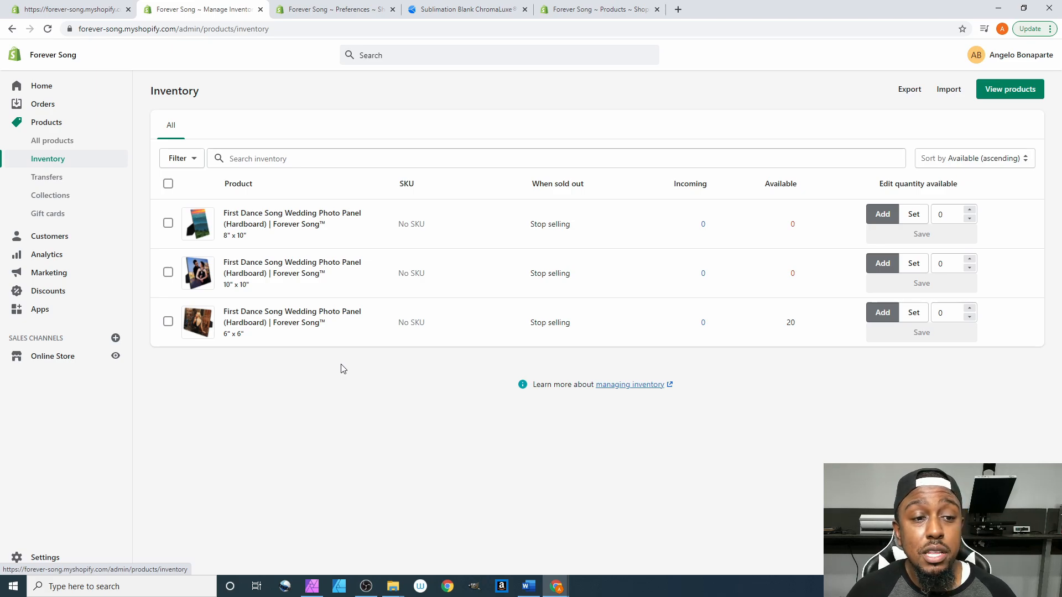
{"action": "mouse_move", "coordinate": [352, 361]}
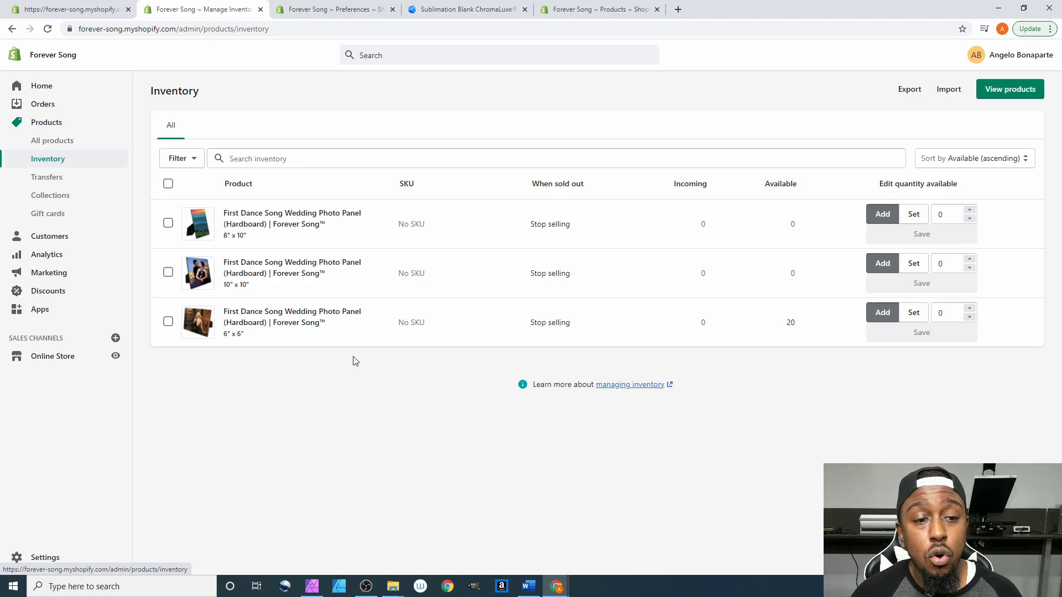
{"action": "mouse_move", "coordinate": [291, 317]}
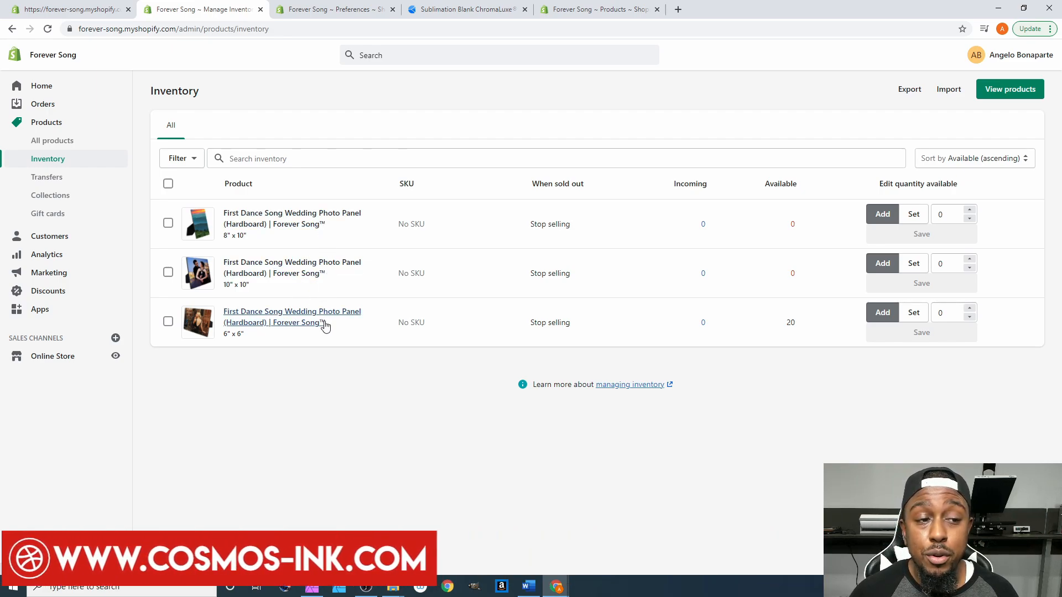
{"action": "mouse_move", "coordinate": [329, 322]}
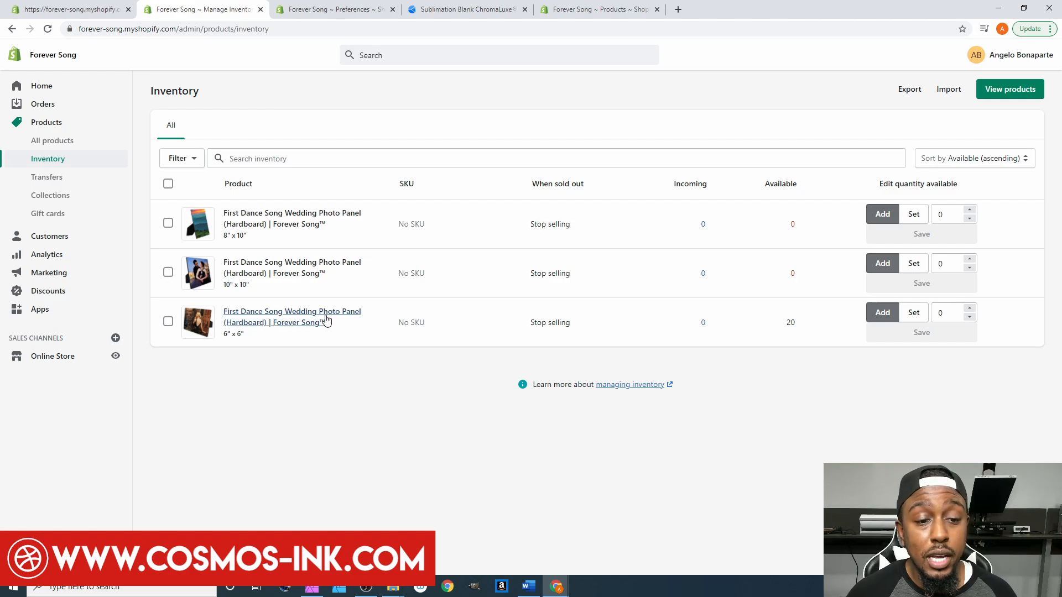
{"action": "mouse_move", "coordinate": [309, 243]}
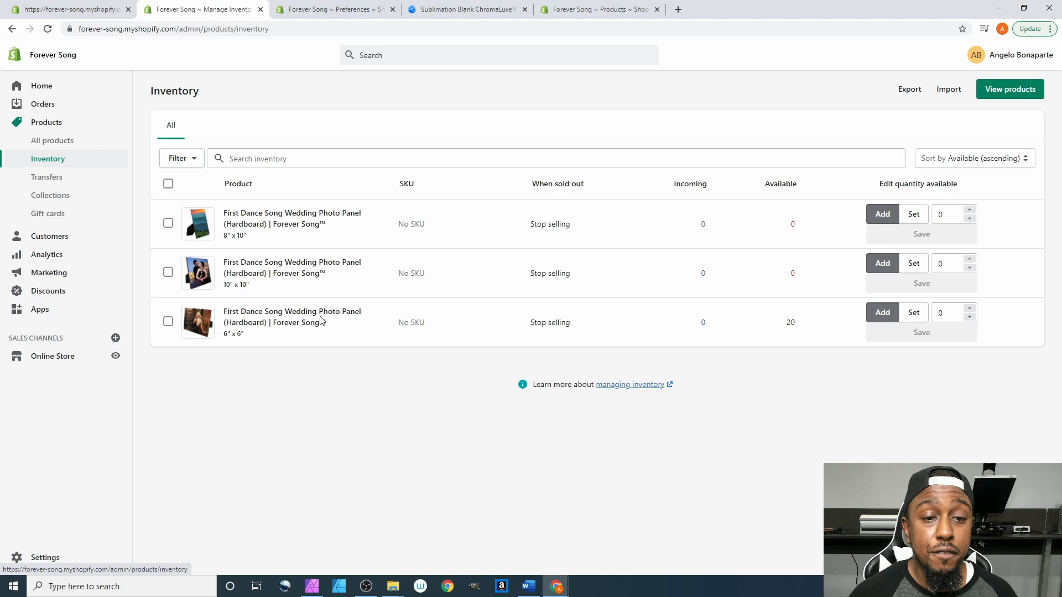
{"action": "mouse_move", "coordinate": [418, 229]}
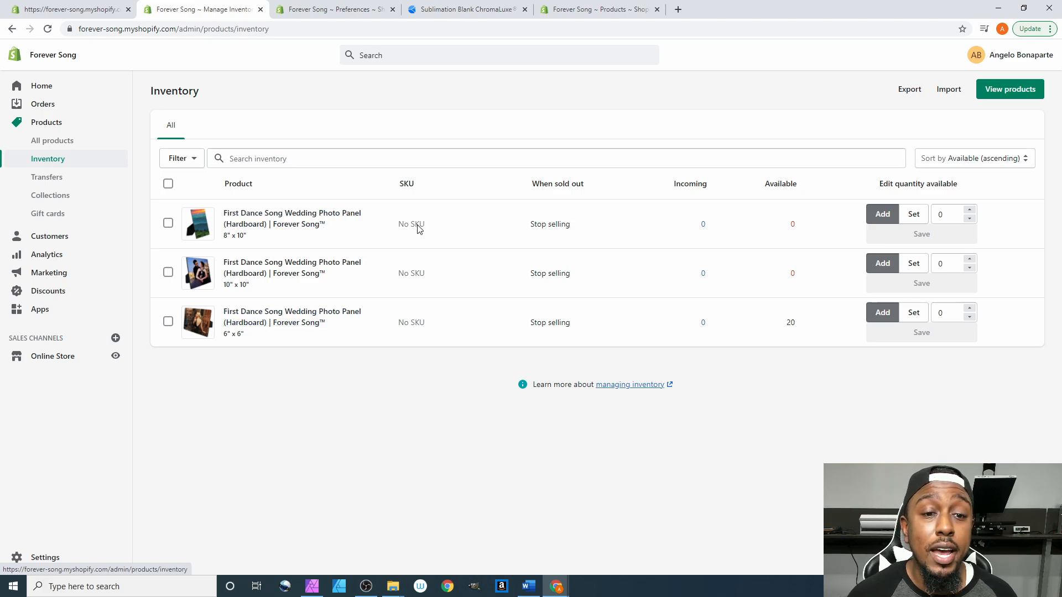
{"action": "mouse_move", "coordinate": [422, 311]}
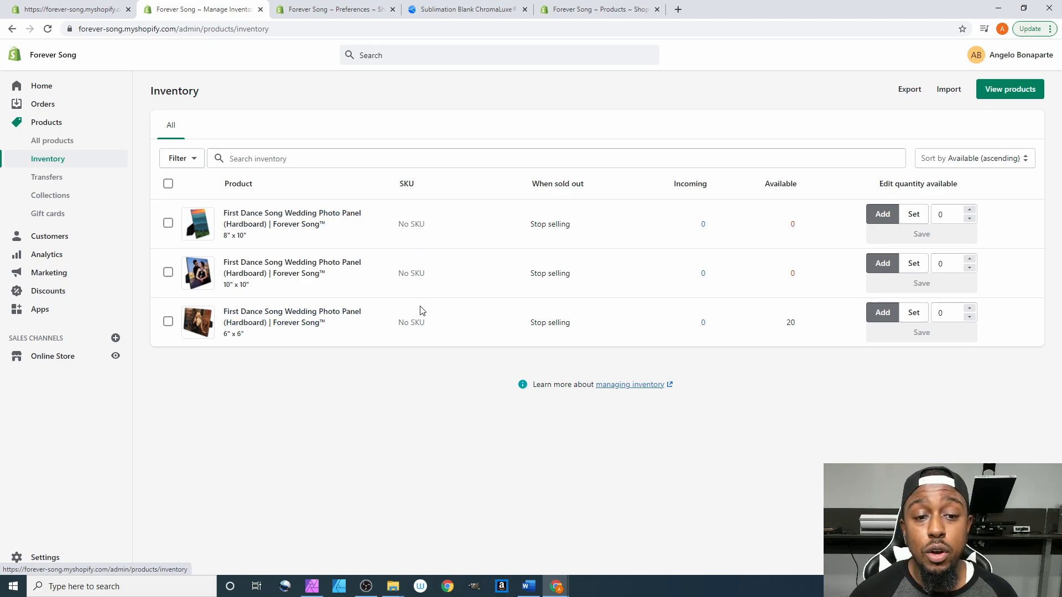
{"action": "mouse_move", "coordinate": [432, 319]}
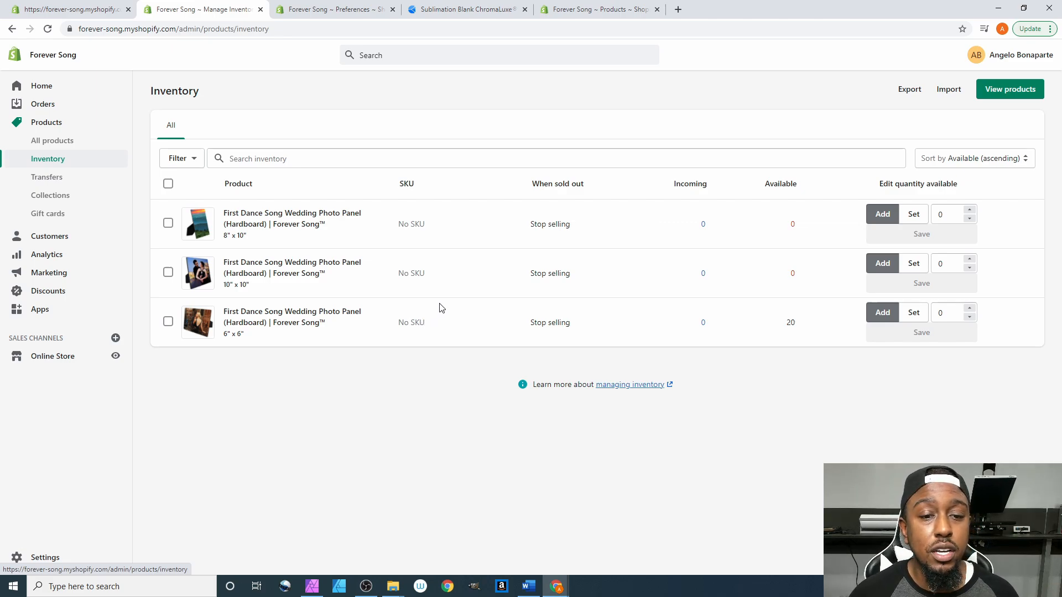
{"action": "mouse_move", "coordinate": [247, 246]}
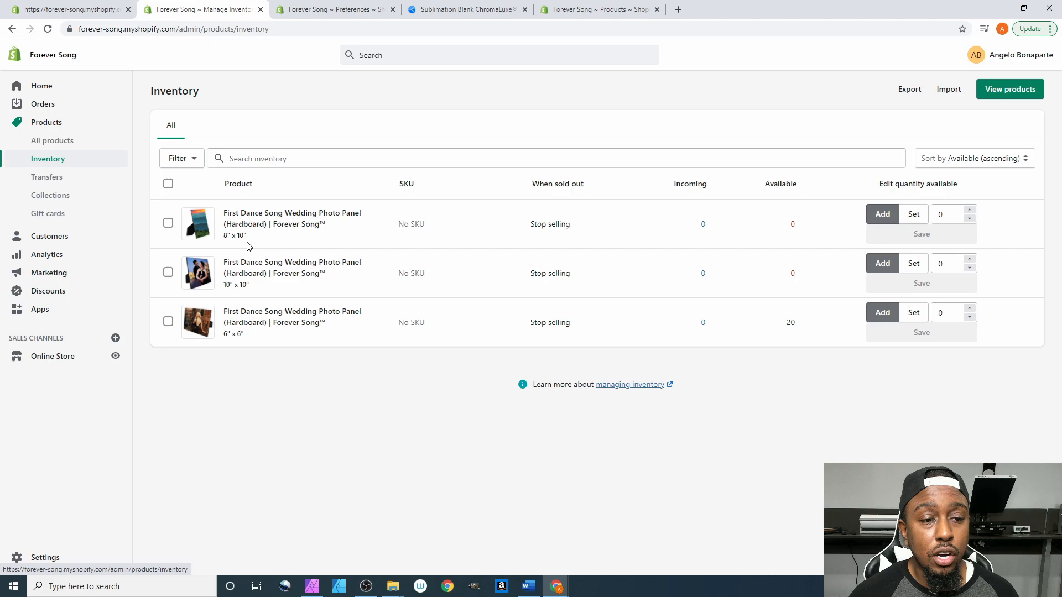
{"action": "mouse_move", "coordinate": [291, 218]}
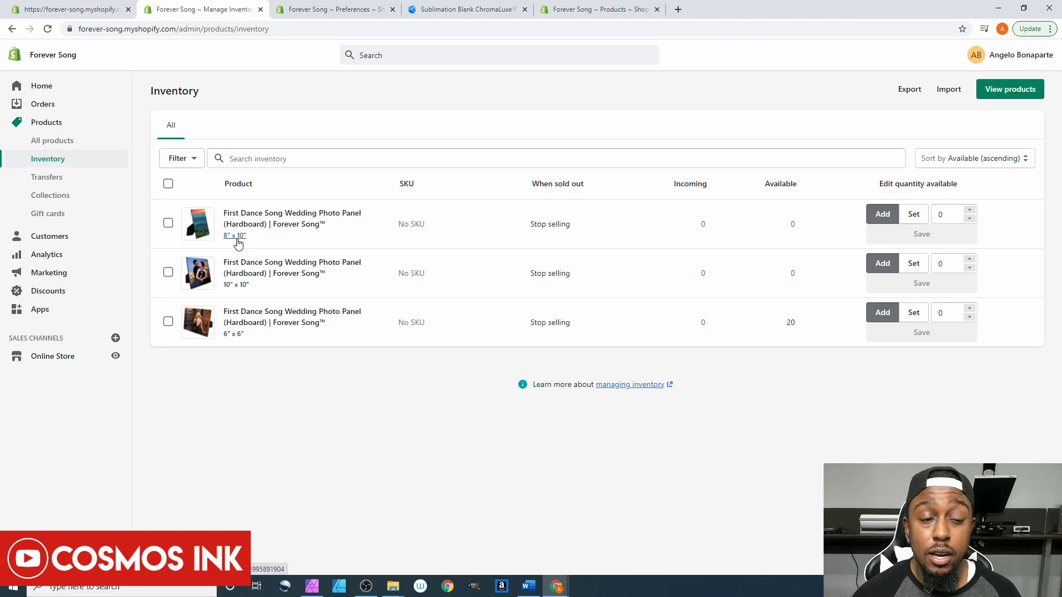
{"action": "mouse_move", "coordinate": [245, 332]}
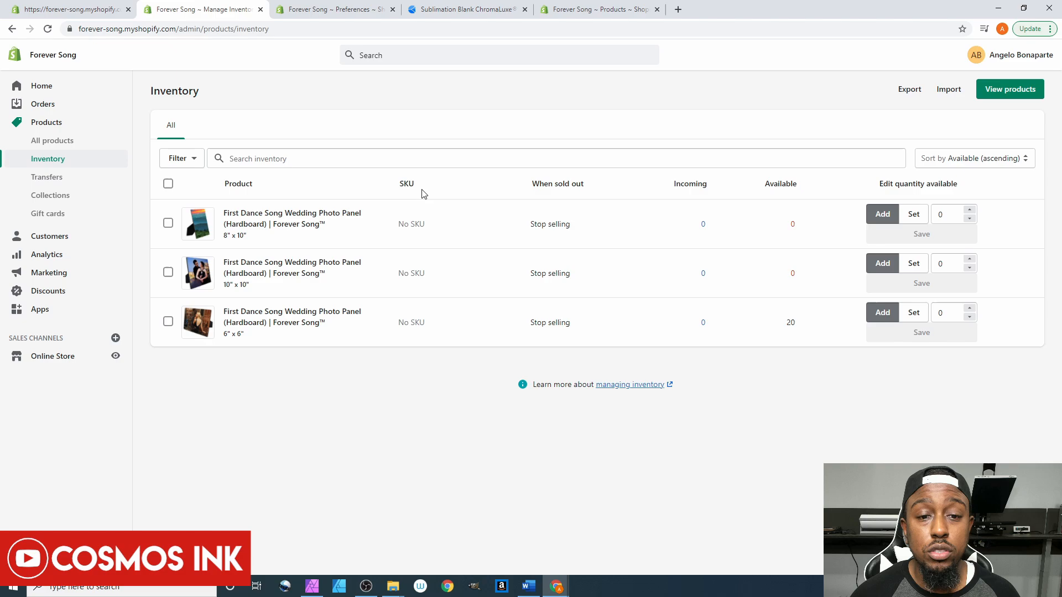
{"action": "mouse_move", "coordinate": [546, 183]}
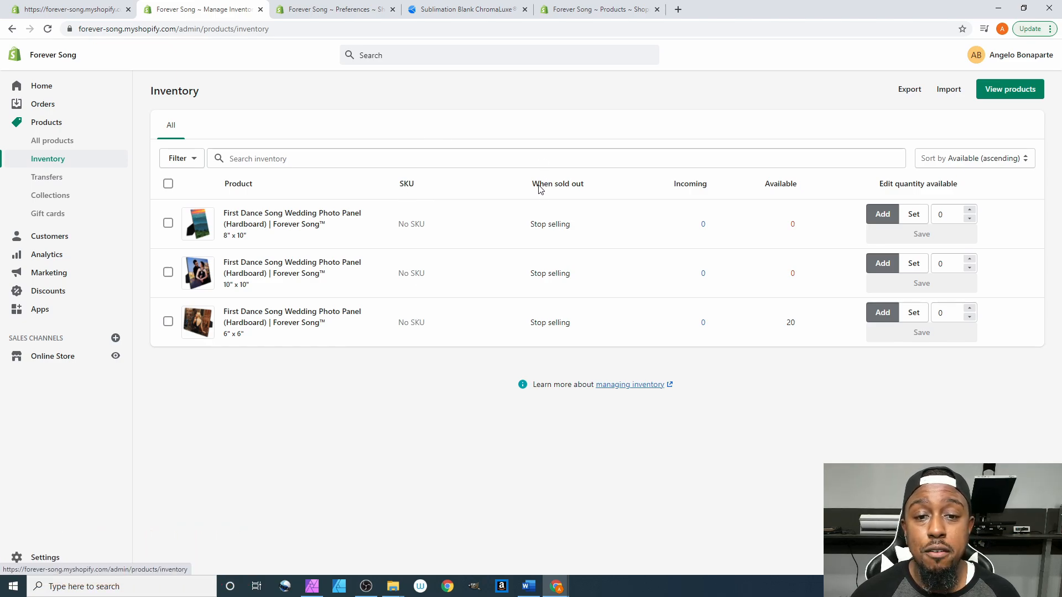
{"action": "mouse_move", "coordinate": [563, 318]}
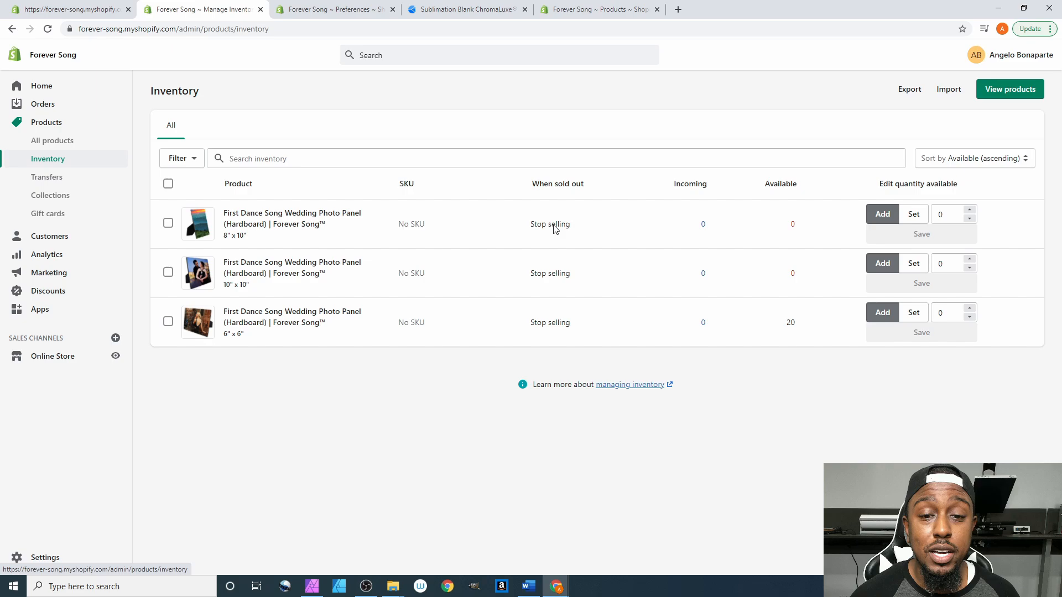
{"action": "mouse_move", "coordinate": [554, 191]}
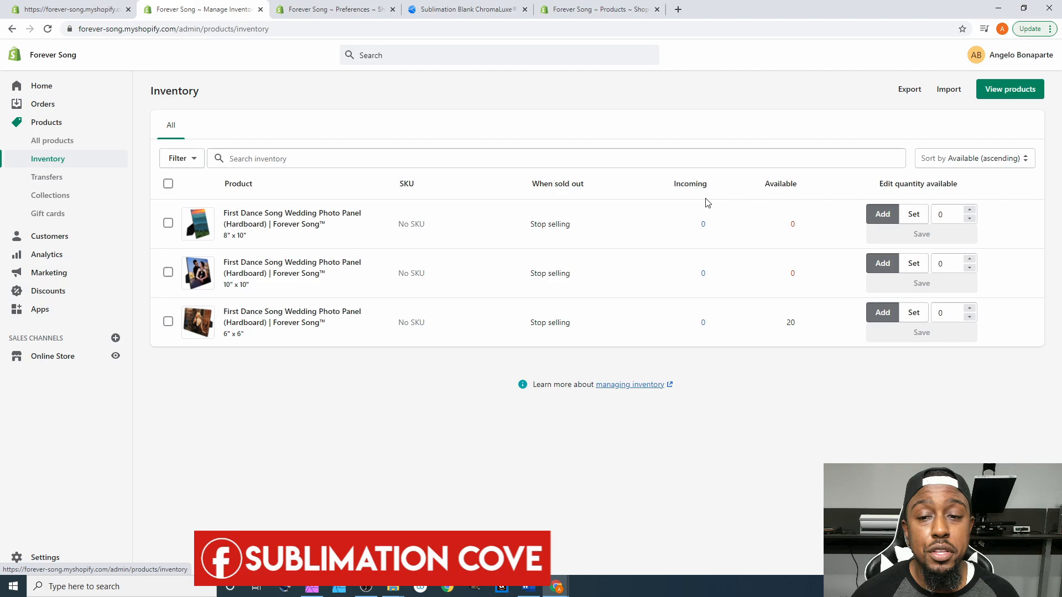
{"action": "mouse_move", "coordinate": [707, 227]}
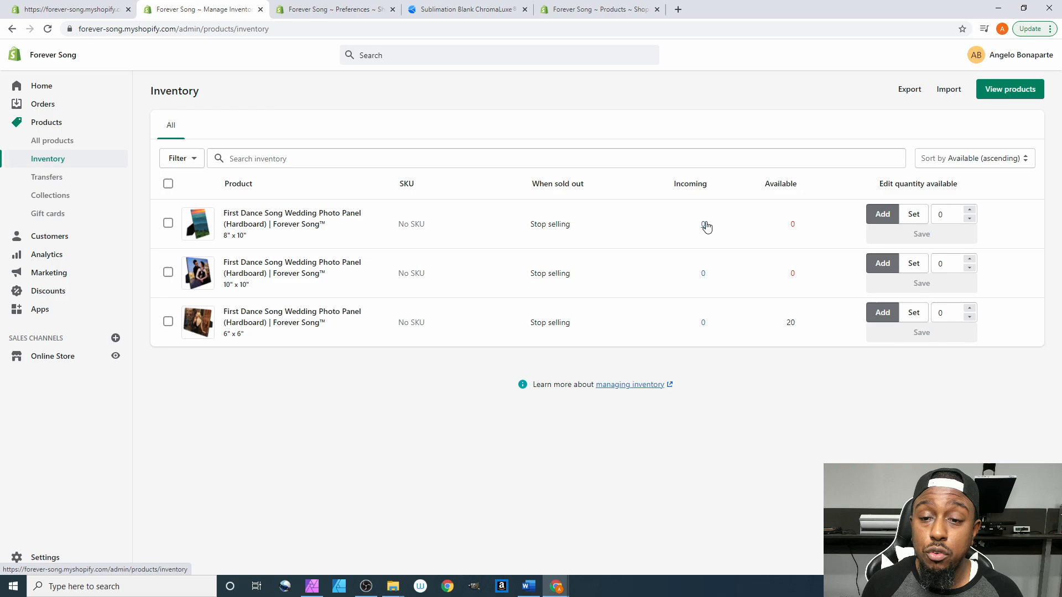
{"action": "mouse_move", "coordinate": [794, 228]}
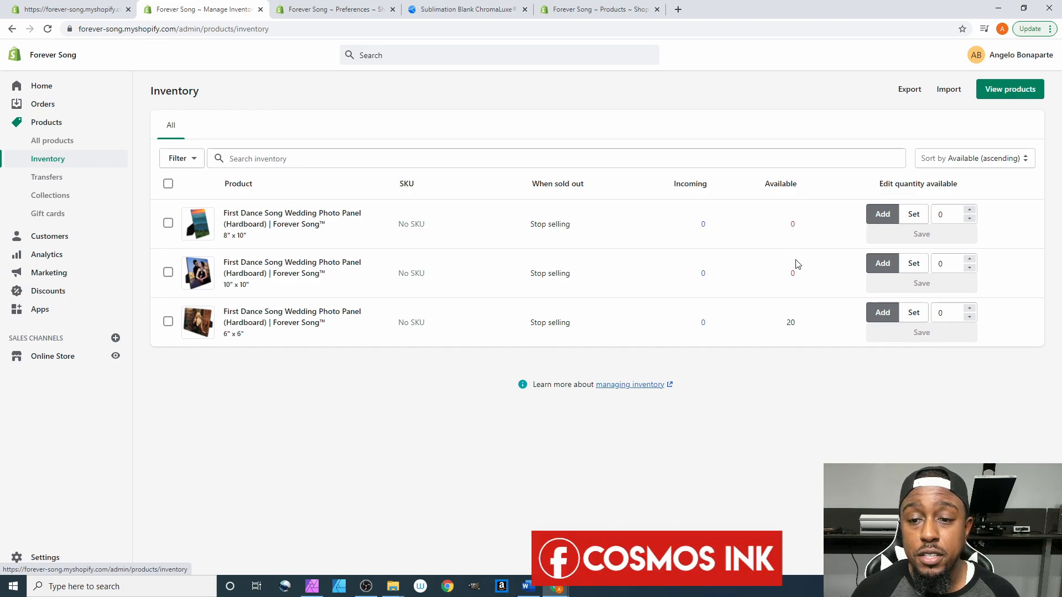
{"action": "mouse_move", "coordinate": [792, 328]}
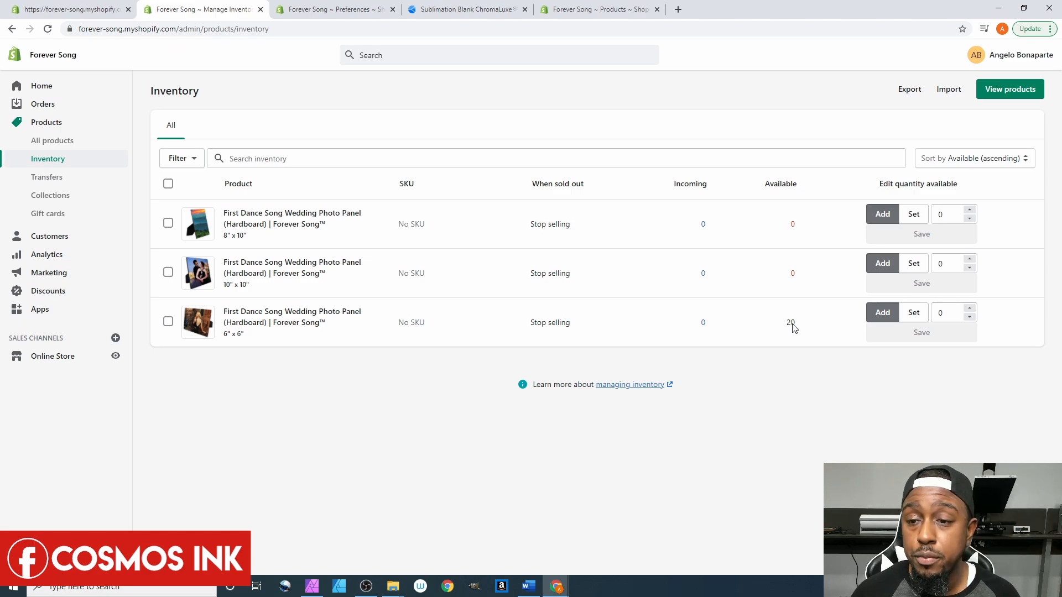
{"action": "mouse_move", "coordinate": [907, 228]}
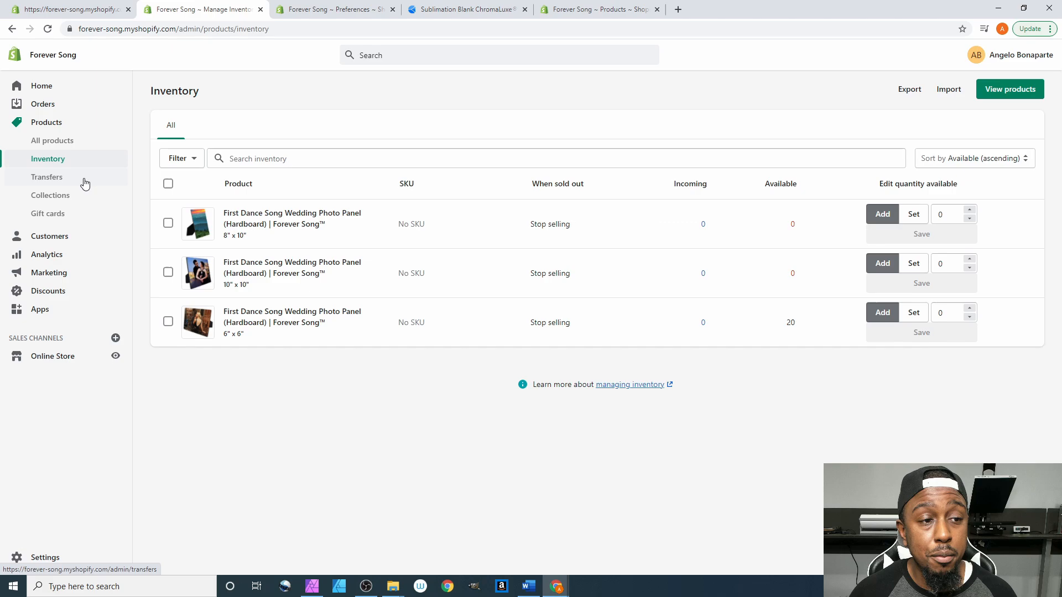
{"action": "mouse_move", "coordinate": [320, 379]}
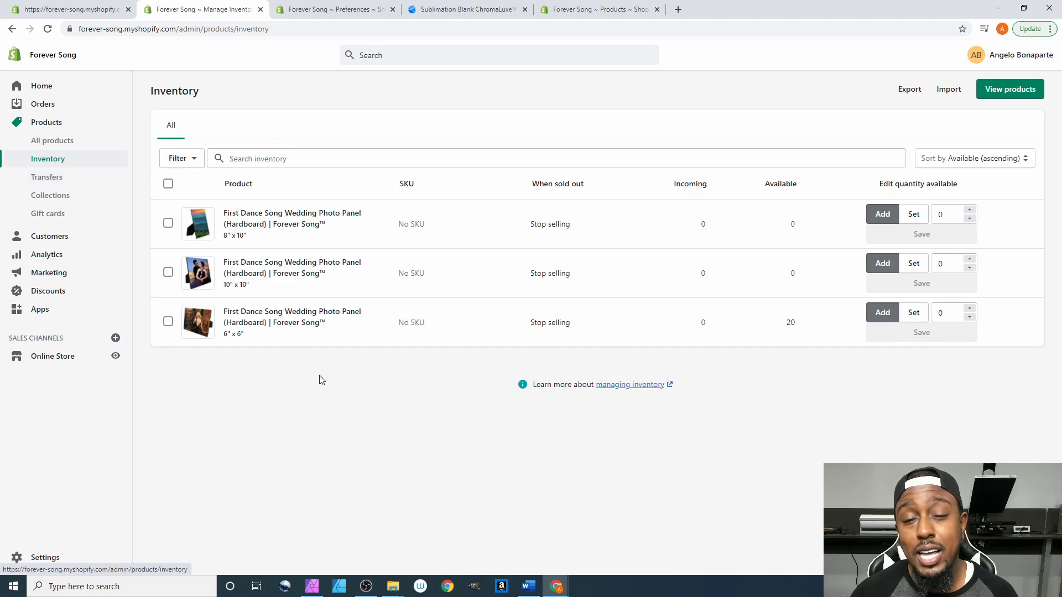
{"action": "mouse_move", "coordinate": [949, 239]}
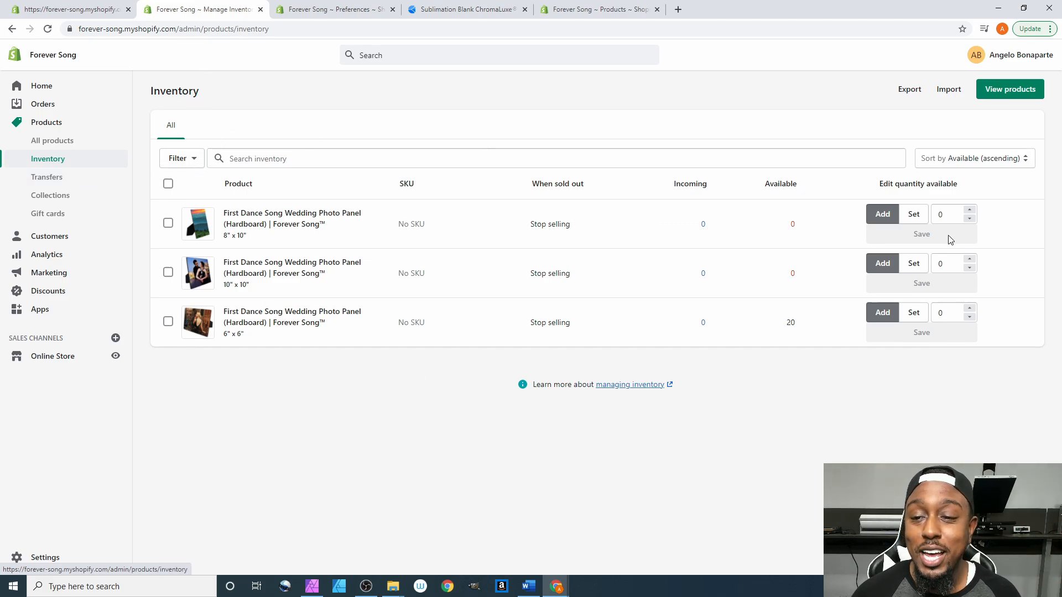
{"action": "mouse_move", "coordinate": [897, 188]}
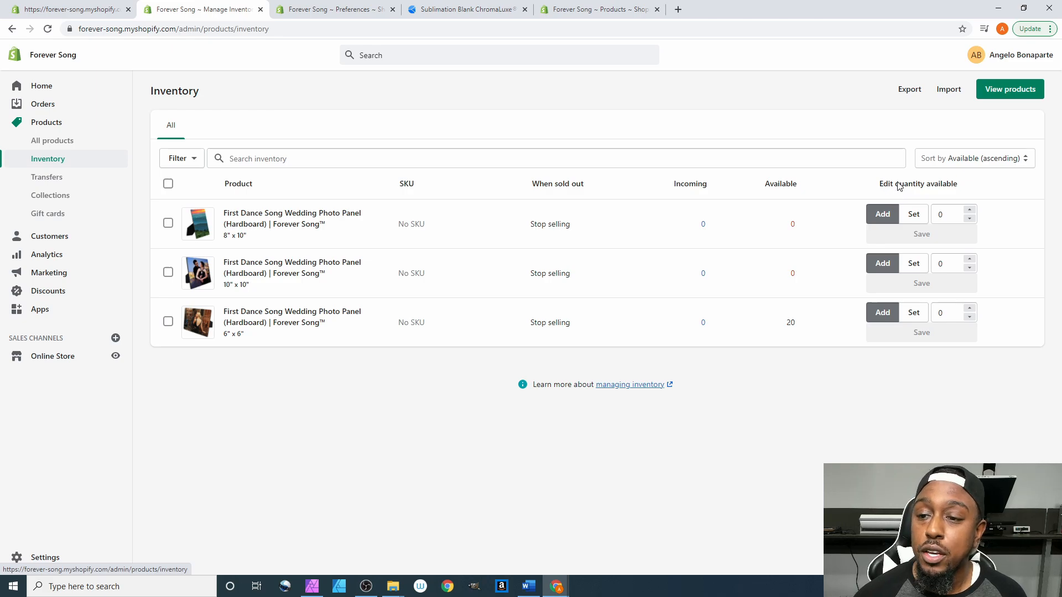
{"action": "mouse_move", "coordinate": [948, 188]}
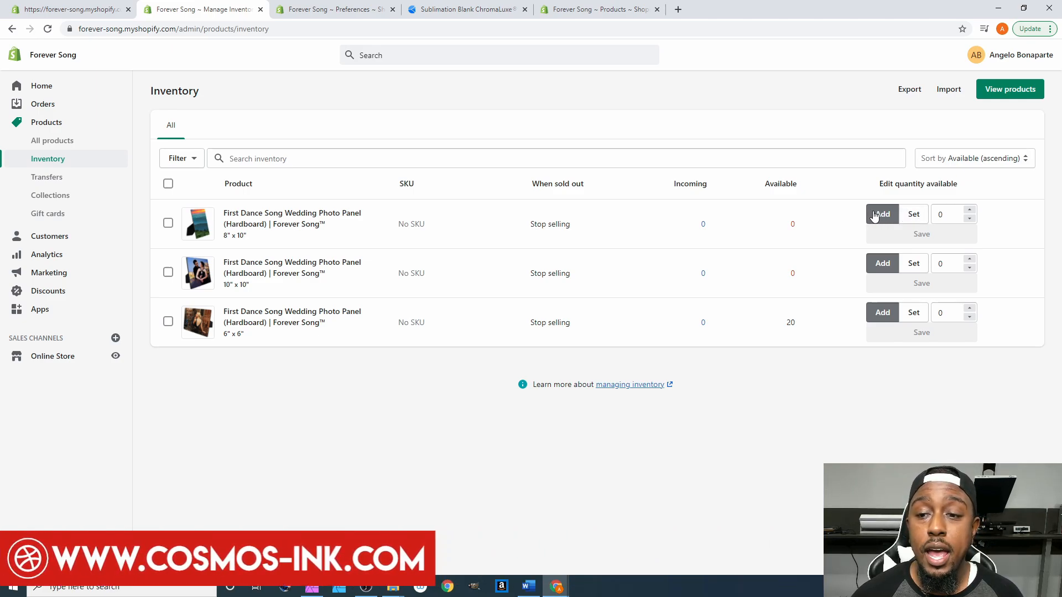
{"action": "mouse_move", "coordinate": [798, 228]}
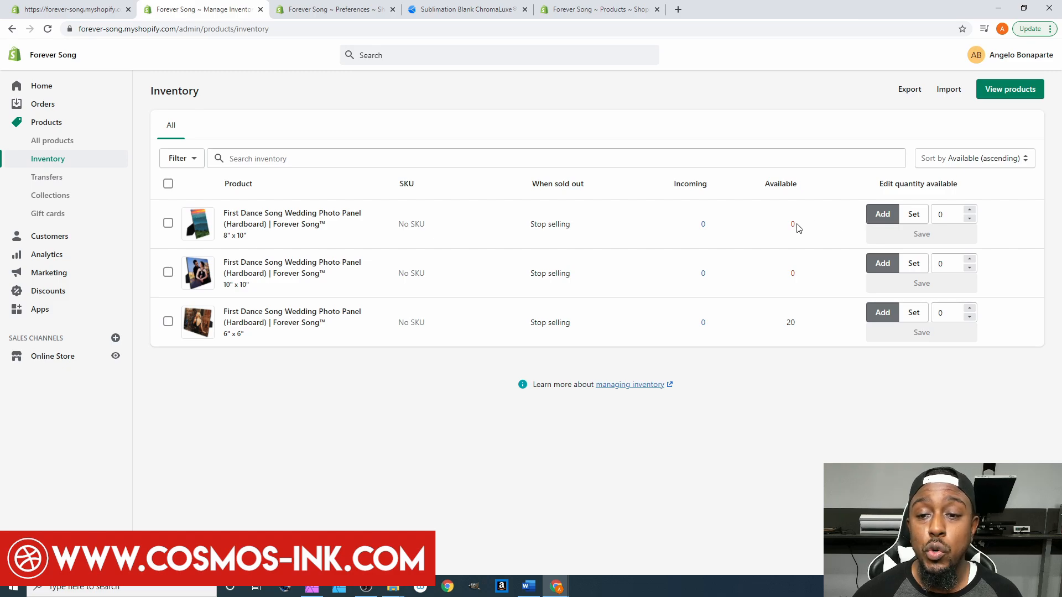
{"action": "mouse_move", "coordinate": [798, 244]}
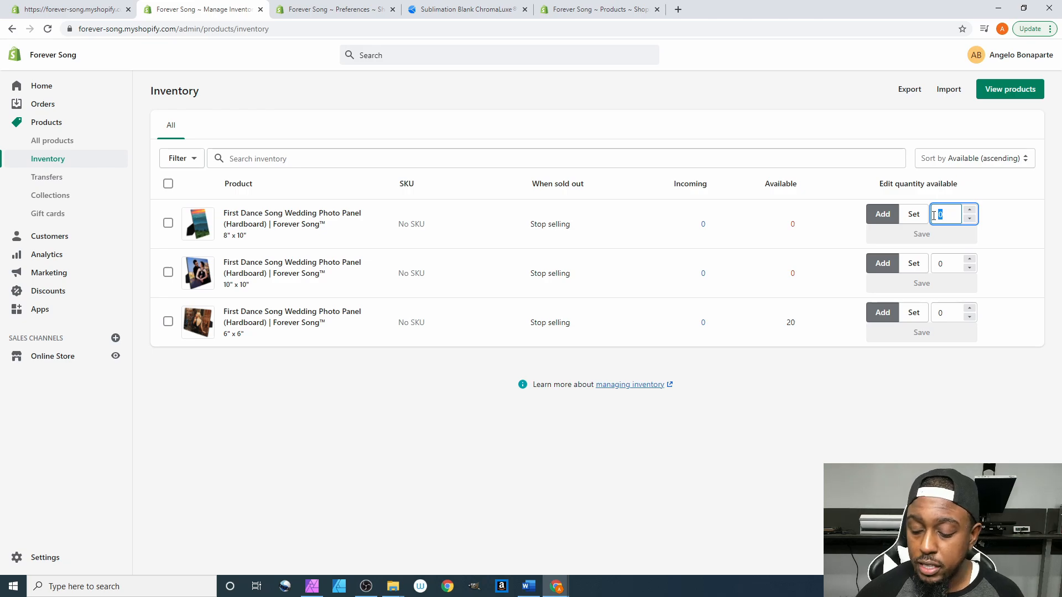
- Add 6 then 2 to the 8 x 10 variant's stock, saving each to reach 8
{"action": "type", "text": "6"}
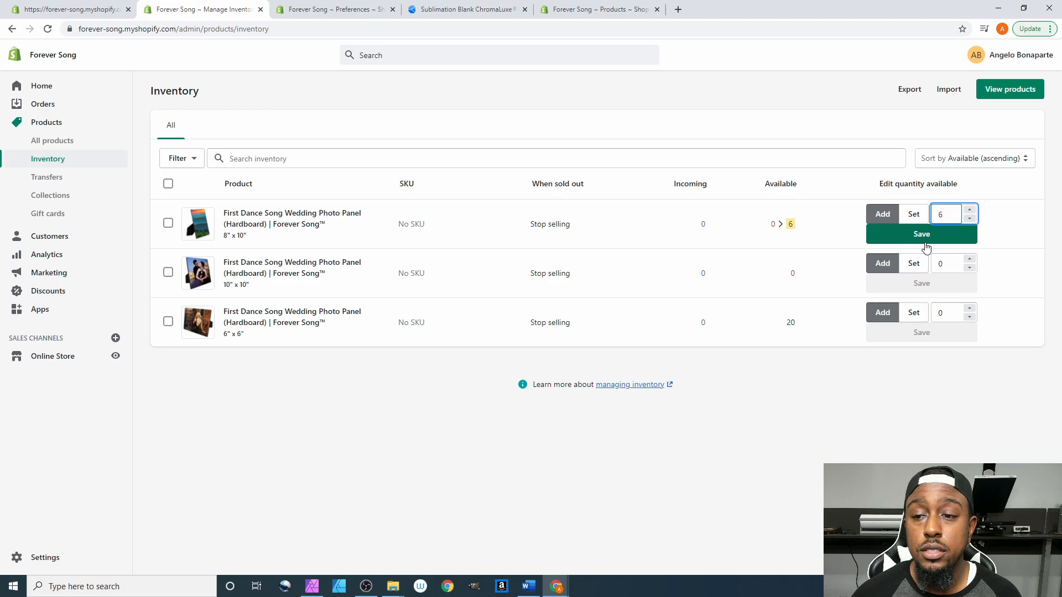
{"action": "left_click", "coordinate": [922, 233]}
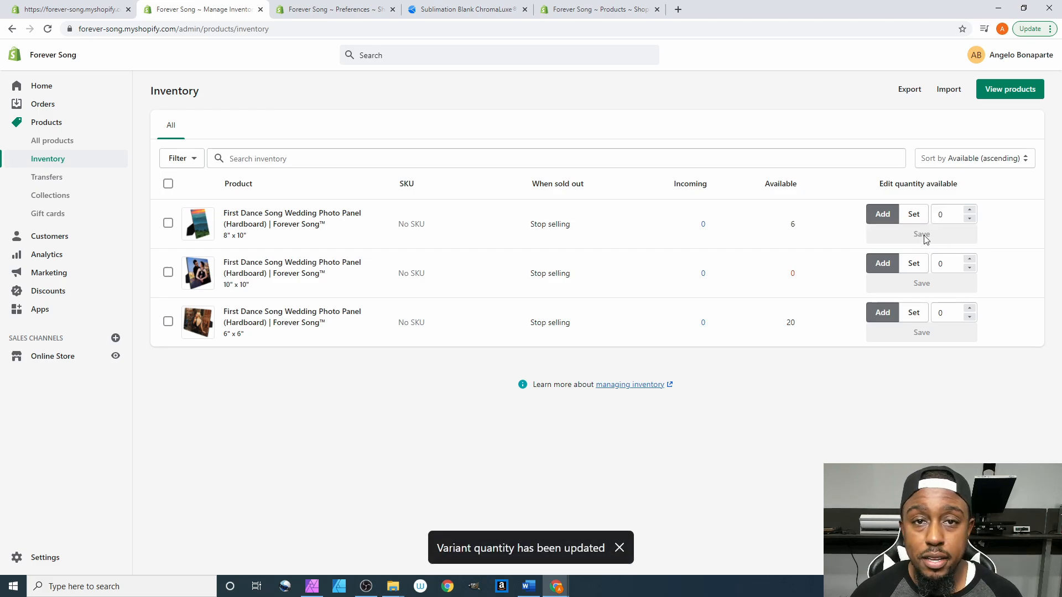
{"action": "left_click", "coordinate": [948, 213]}
{"action": "type", "text": "2"}
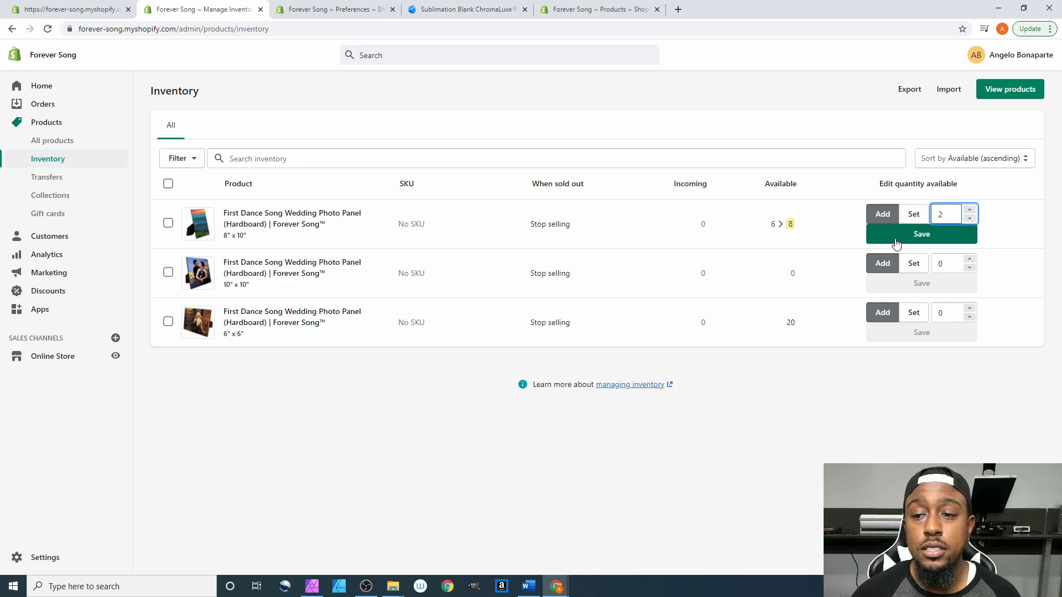
{"action": "left_click", "coordinate": [921, 234]}
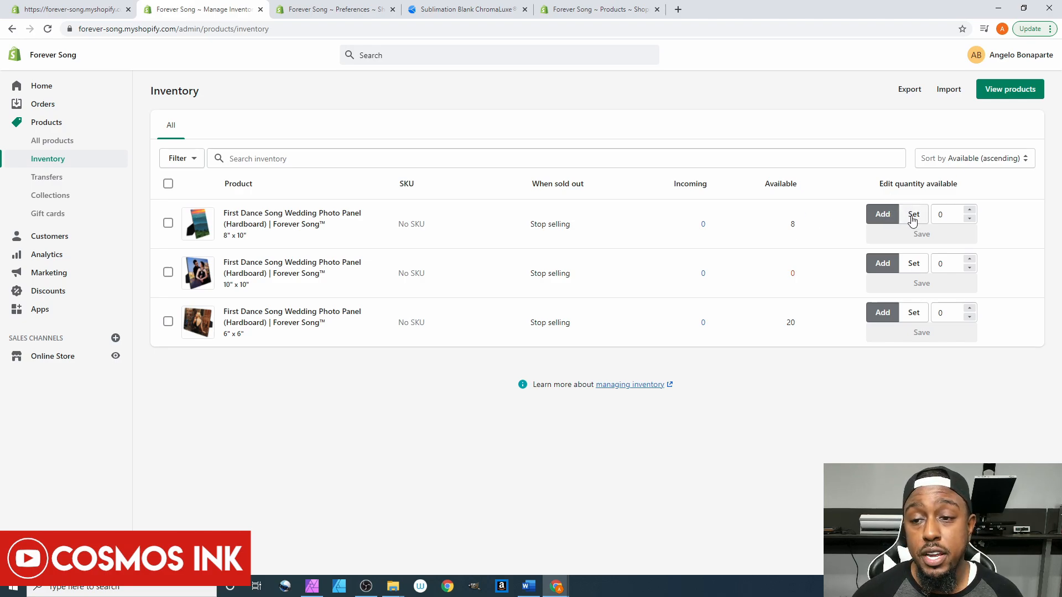
- Set the 8 x 10 variant's exact stock to 16, then to 3, saving each
{"action": "left_click", "coordinate": [913, 214]}
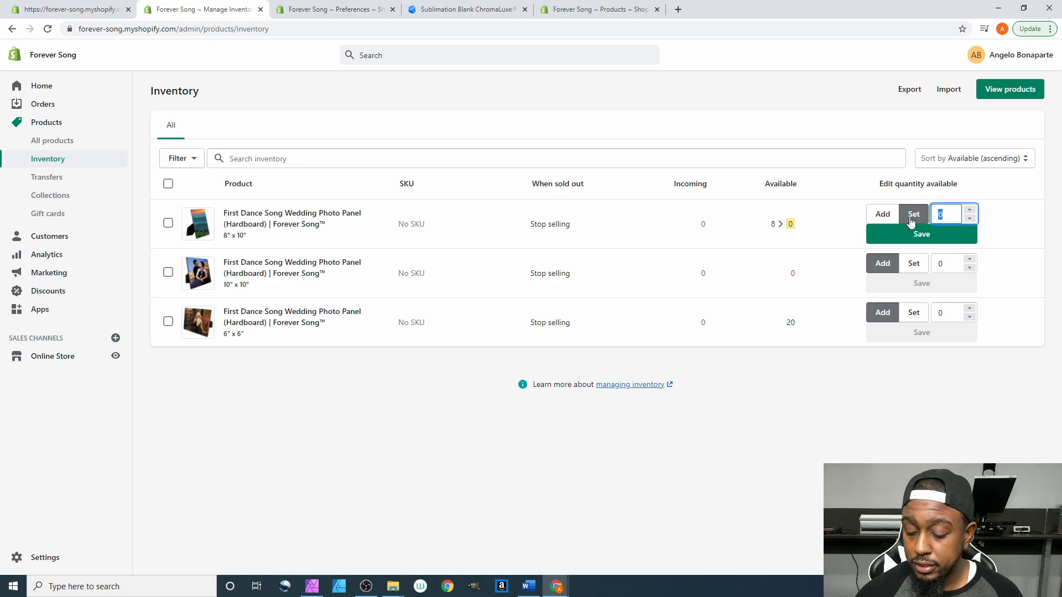
{"action": "type", "text": "16"}
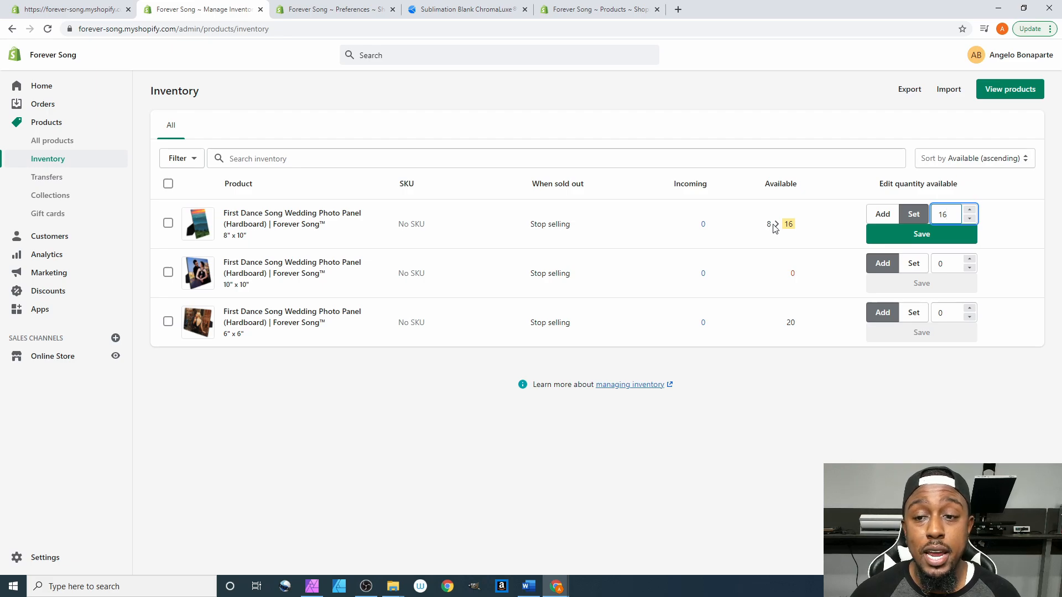
{"action": "left_click", "coordinate": [921, 233]}
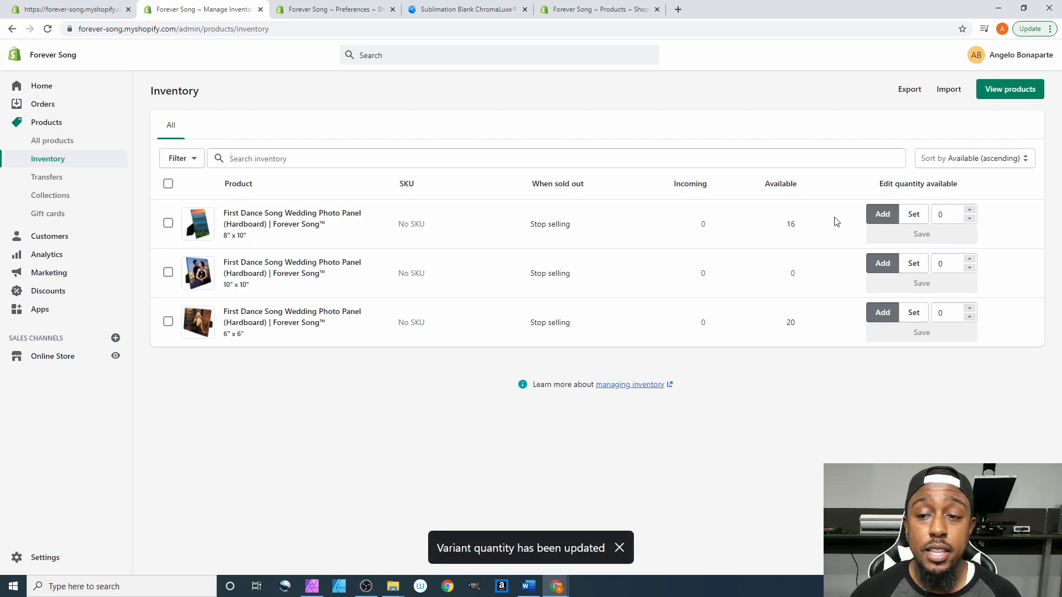
{"action": "left_click", "coordinate": [913, 213]}
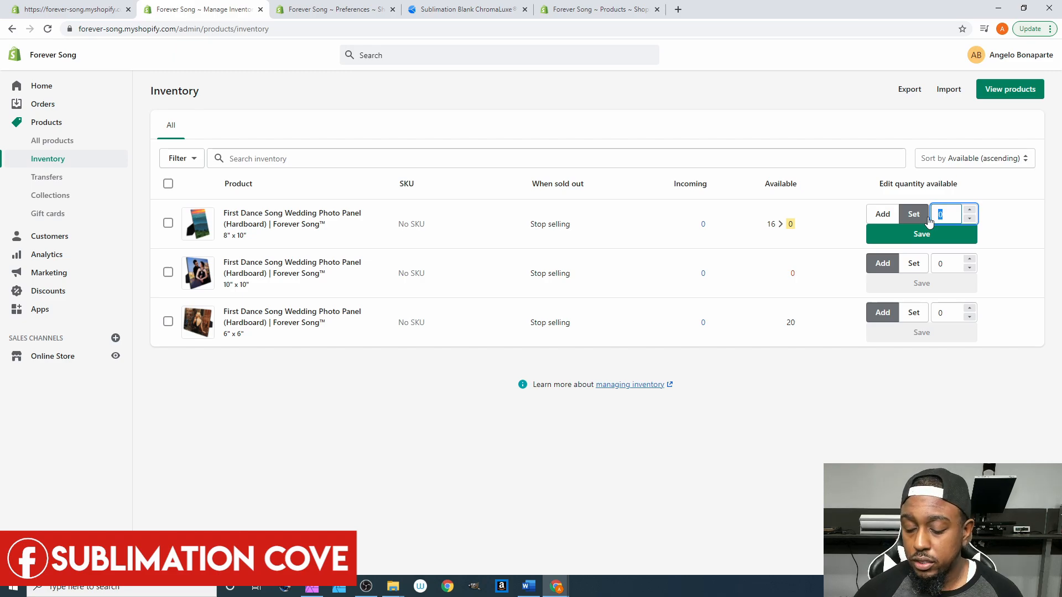
{"action": "type", "text": "3"}
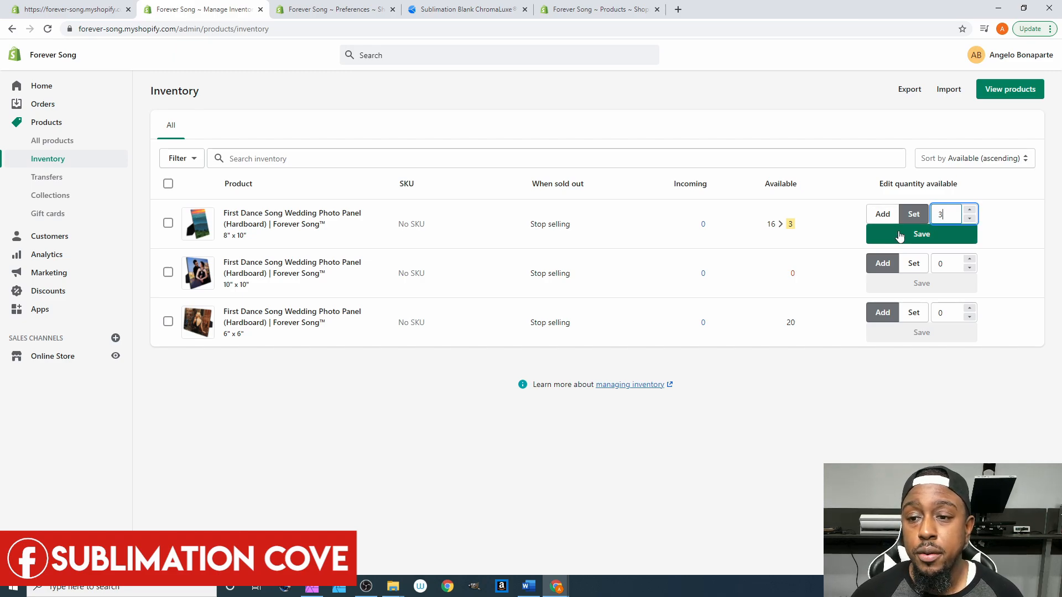
{"action": "left_click", "coordinate": [922, 234]}
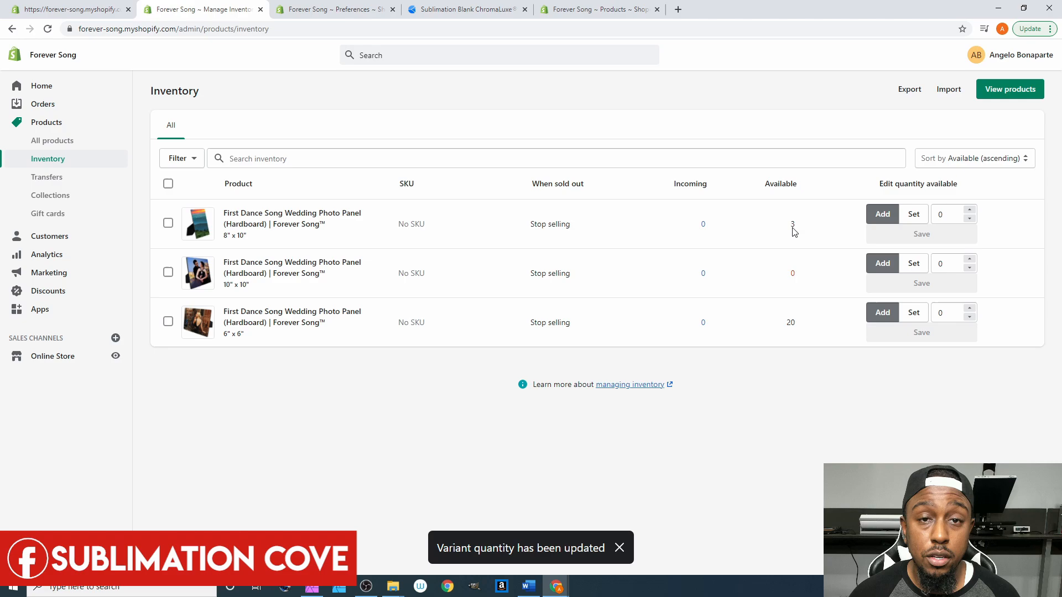
{"action": "mouse_move", "coordinate": [892, 222]}
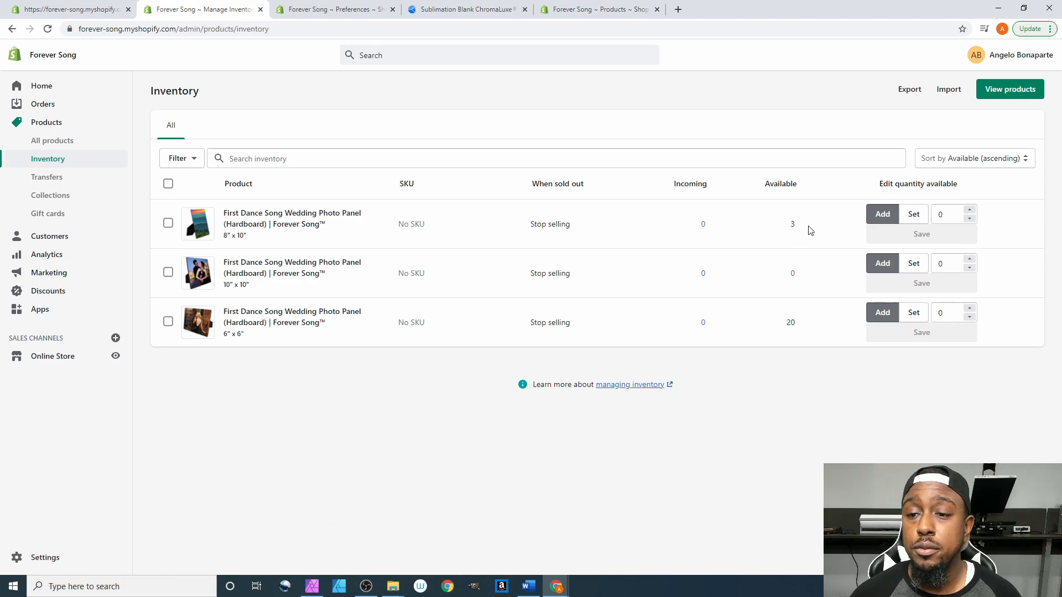
- Set the 8" x 10" variant's exact stock to 120 and save
{"action": "left_click", "coordinate": [914, 213]}
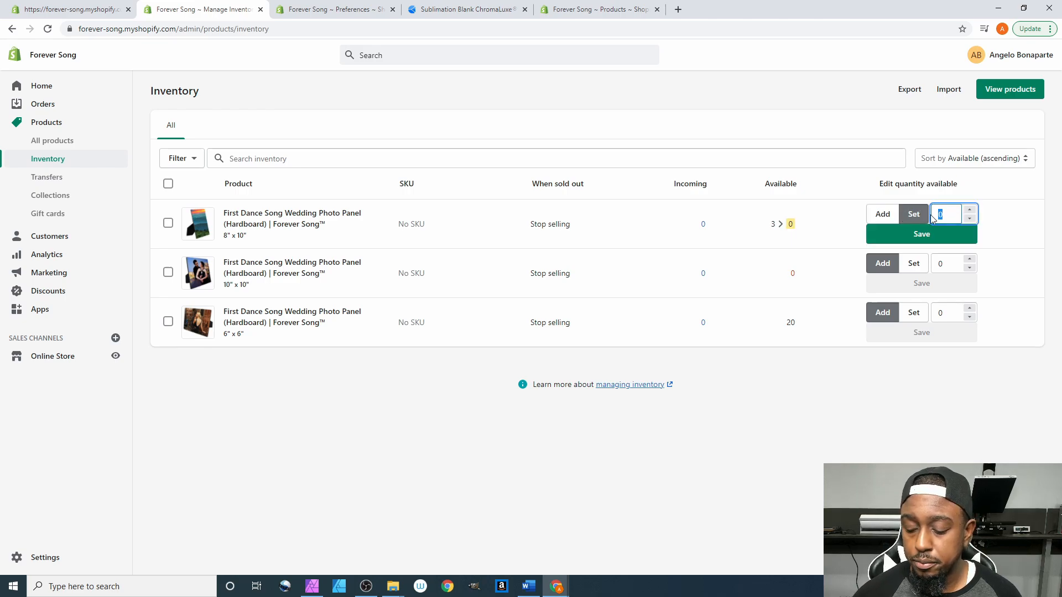
{"action": "type", "text": "120"}
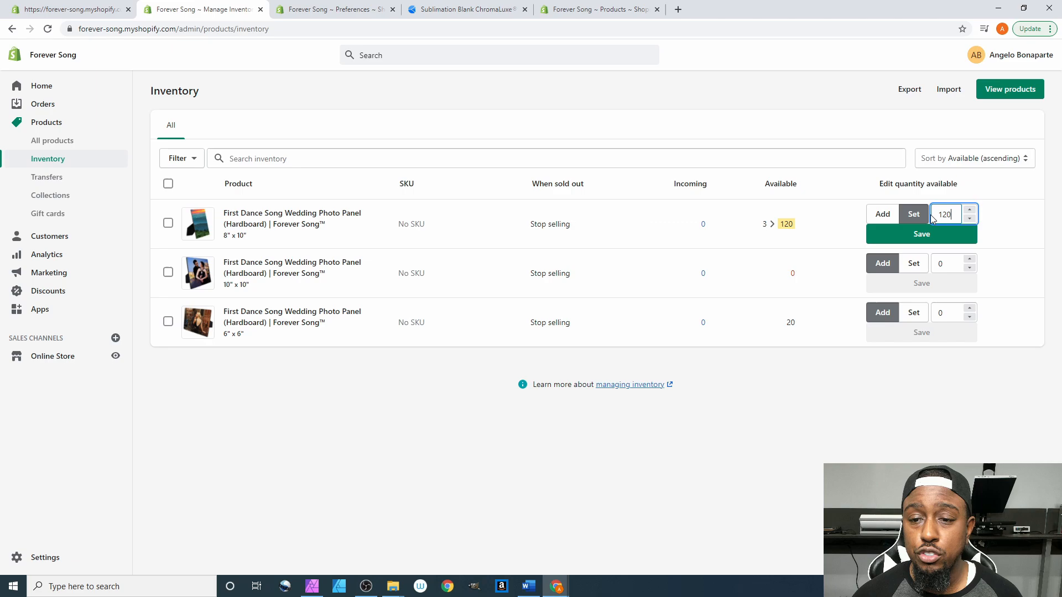
{"action": "left_click", "coordinate": [922, 233]}
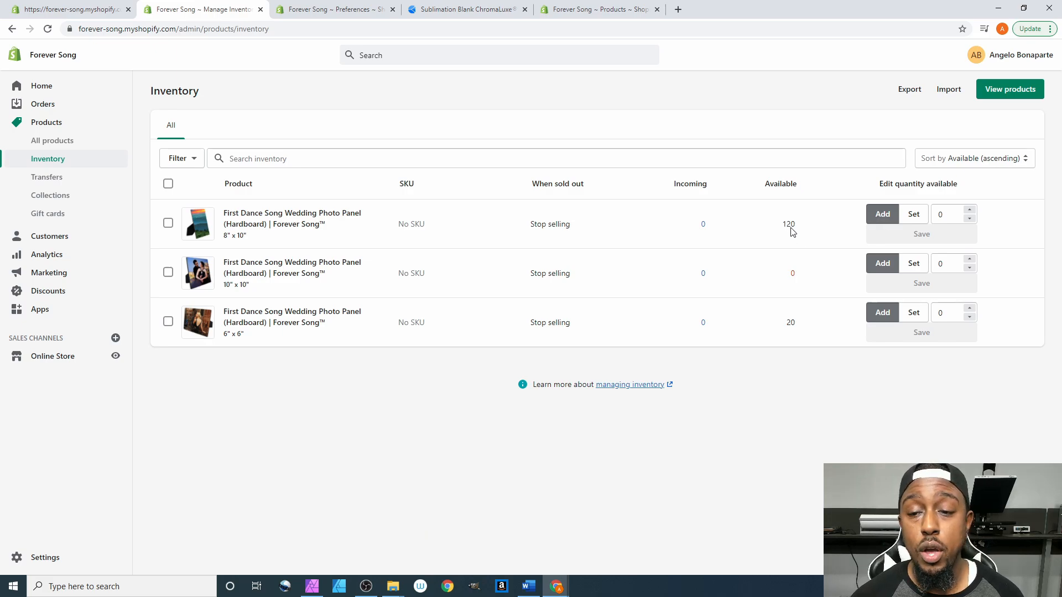
{"action": "mouse_move", "coordinate": [828, 204]}
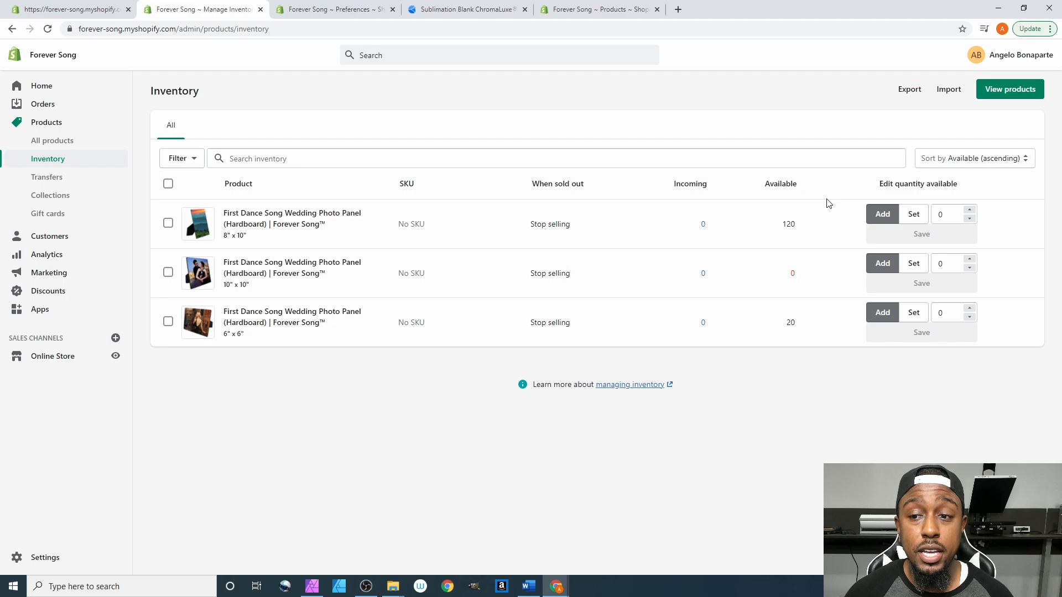
- Reduce the 8" x 10" stock by 5 to 115 and save
{"action": "left_click", "coordinate": [948, 214]}
{"action": "type", "text": "-"}
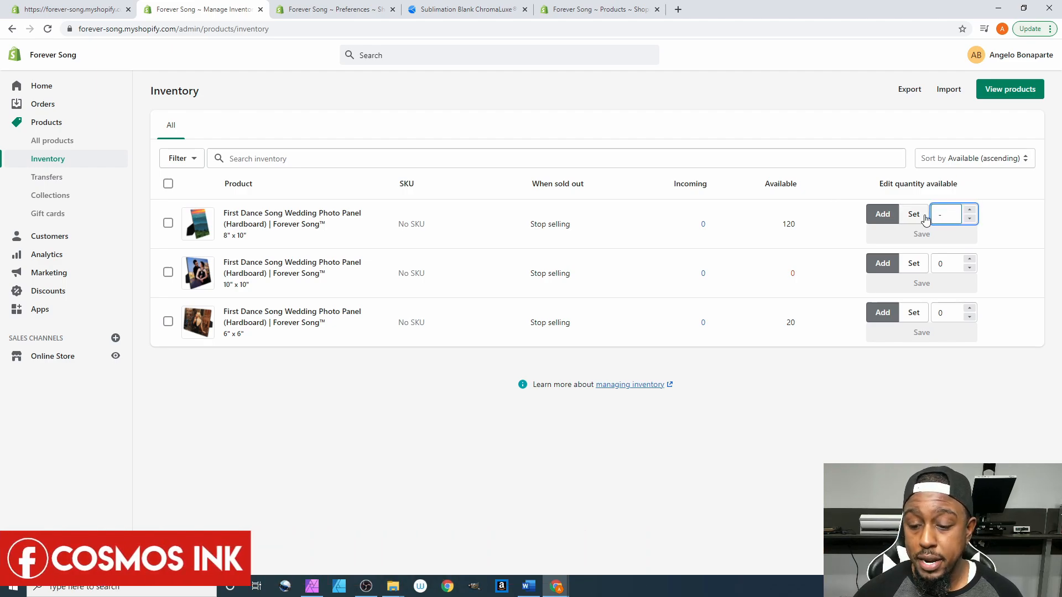
{"action": "type", "text": "5"}
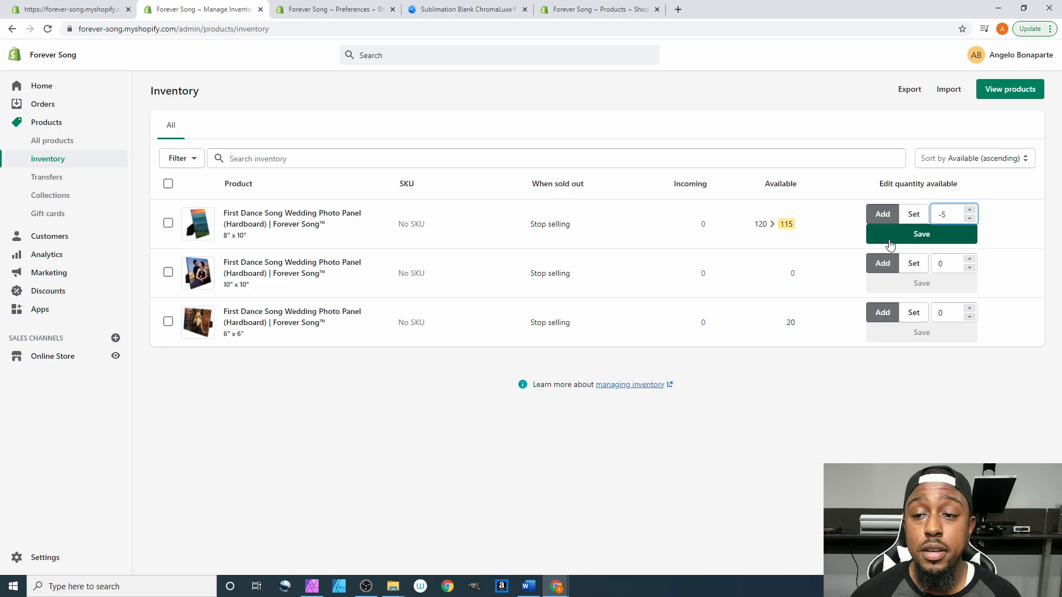
{"action": "left_click", "coordinate": [922, 233]}
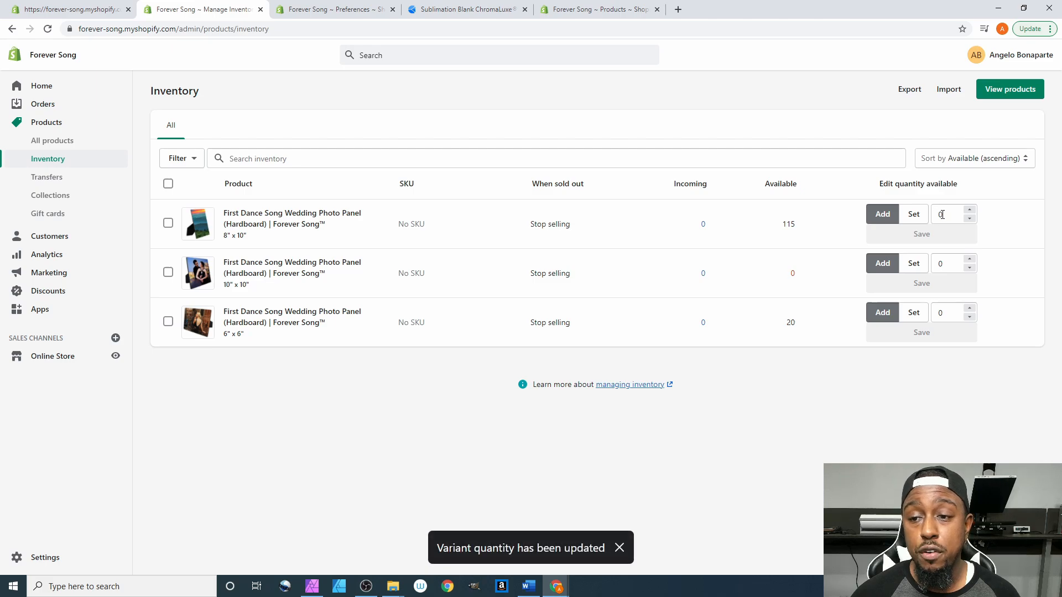
{"action": "mouse_move", "coordinate": [921, 277]}
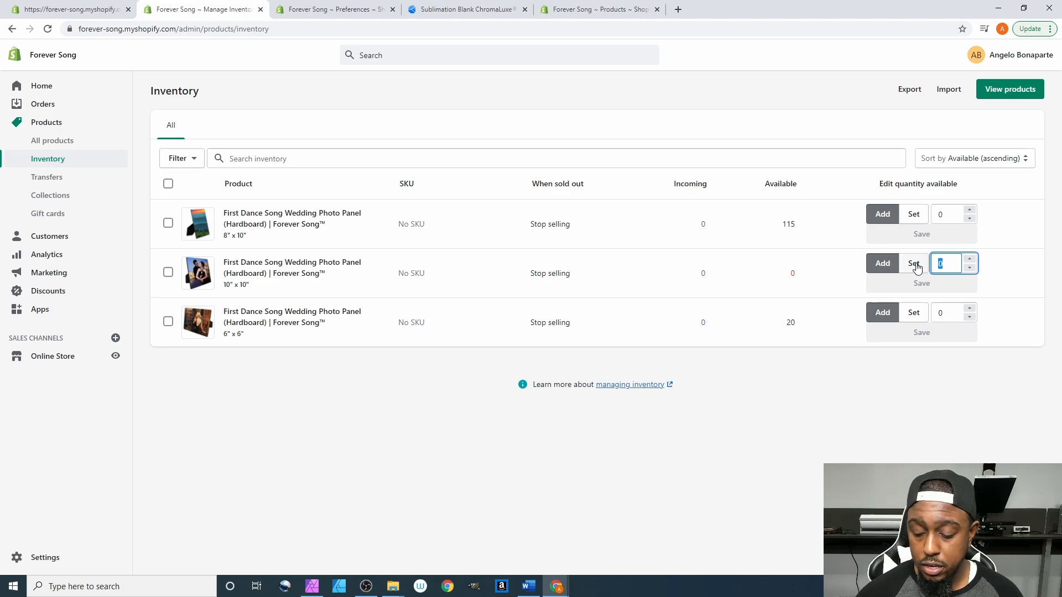
- Add 52 then 14 to the 10" x 10" stock, saving each to reach 66
{"action": "type", "text": "52"}
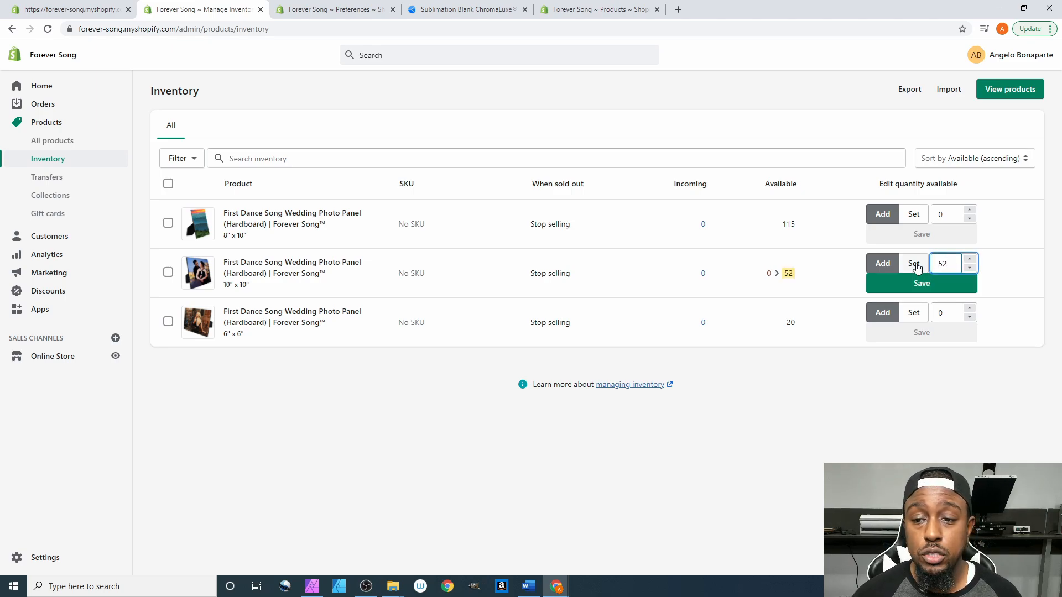
{"action": "left_click", "coordinate": [921, 284]}
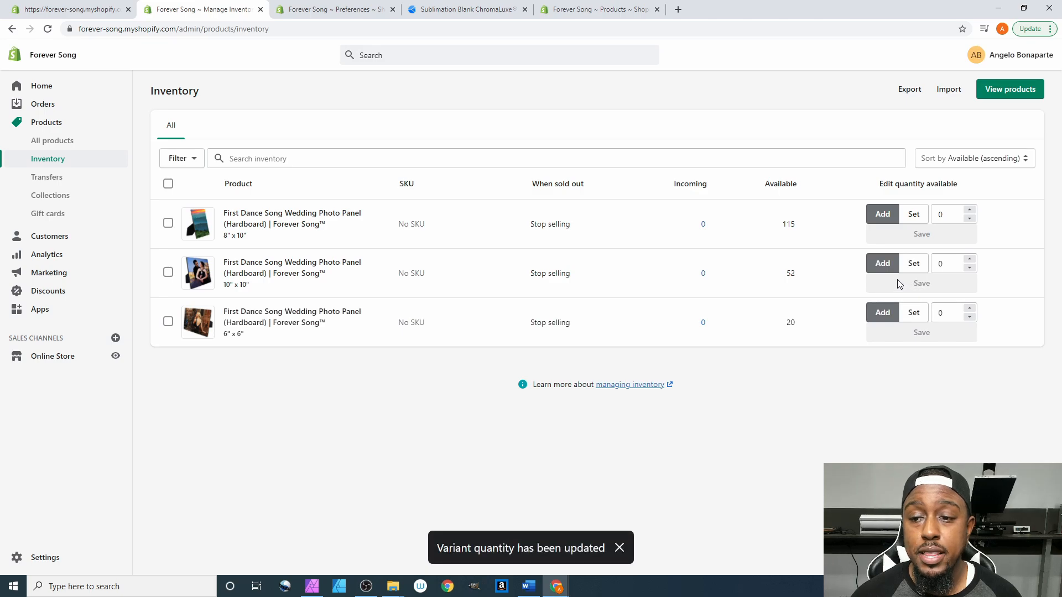
{"action": "left_click", "coordinate": [882, 263]}
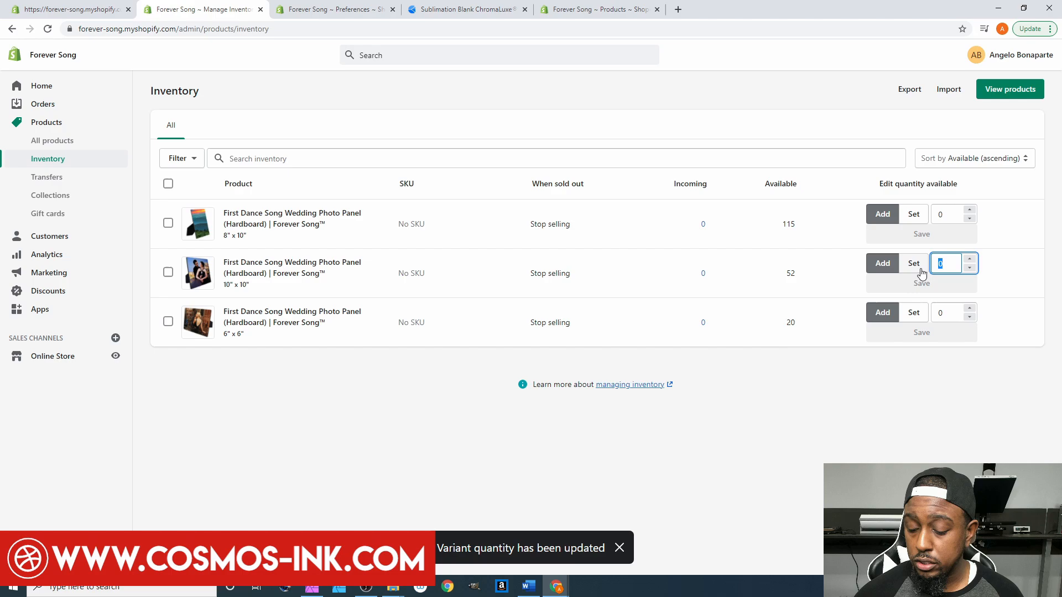
{"action": "type", "text": "14"}
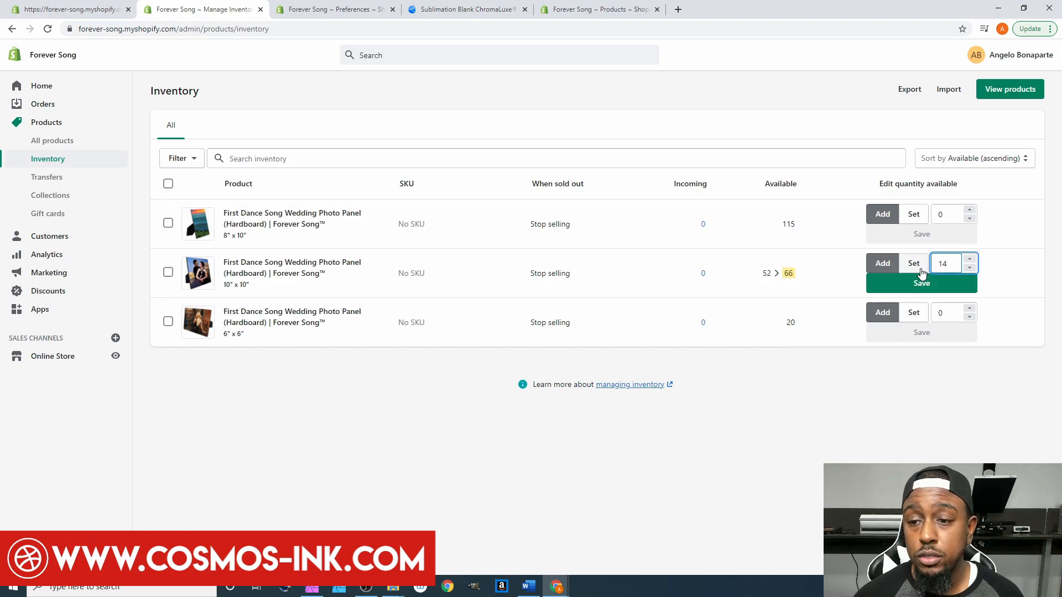
{"action": "left_click", "coordinate": [922, 283]}
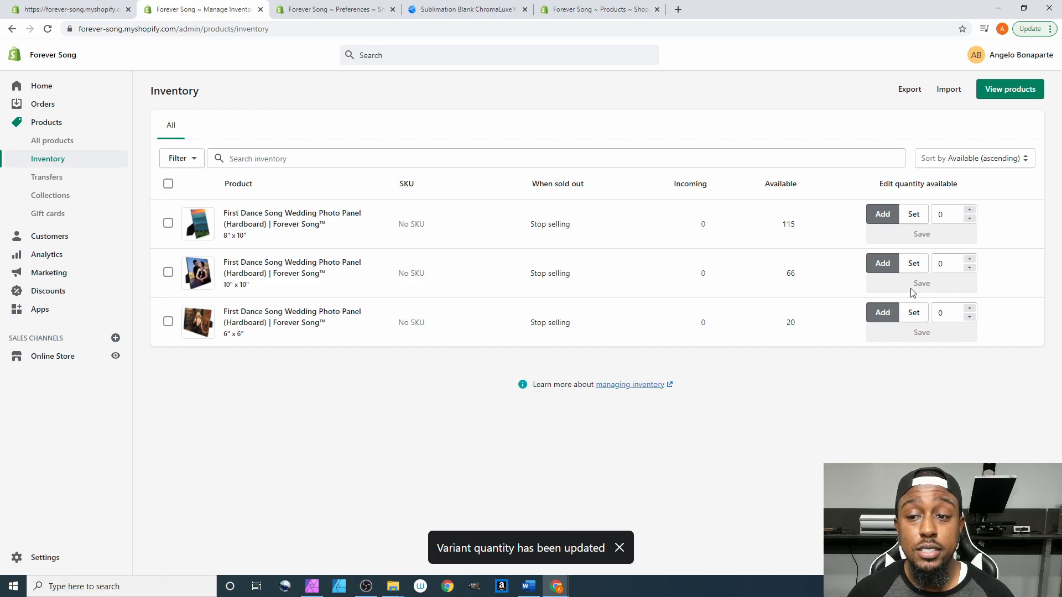
{"action": "mouse_move", "coordinate": [881, 326]}
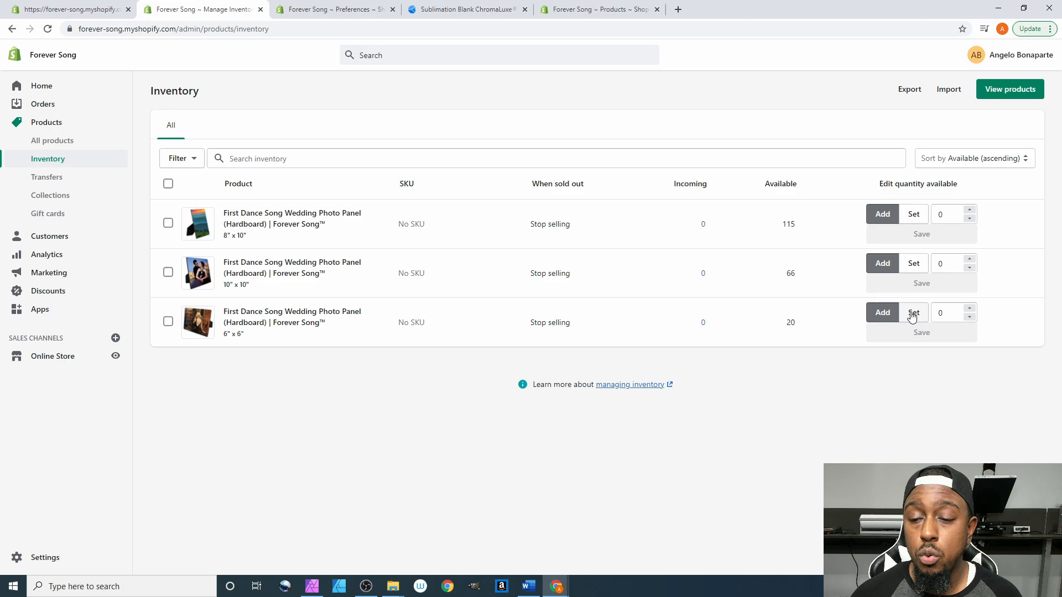
- Add 67 to the 6" x 6" stock and save, reaching 87
{"action": "left_click", "coordinate": [914, 312]}
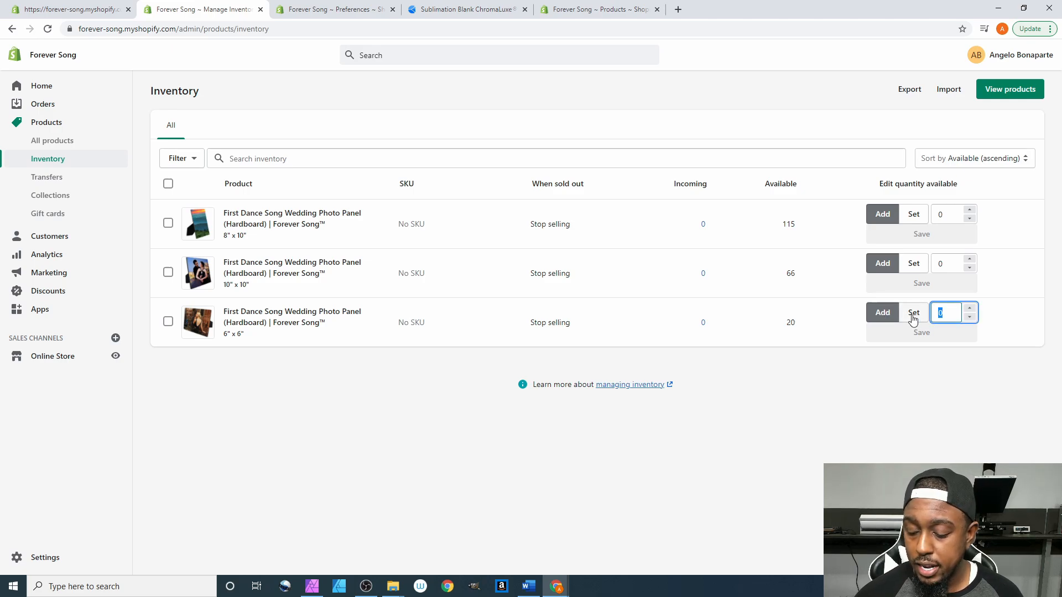
{"action": "type", "text": "67"}
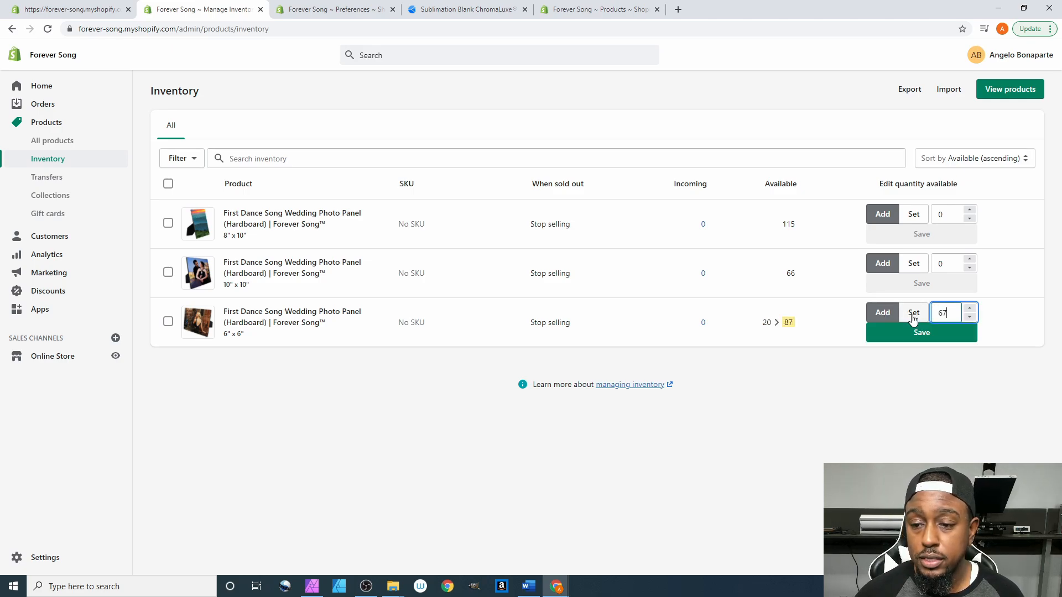
{"action": "left_click", "coordinate": [921, 332]}
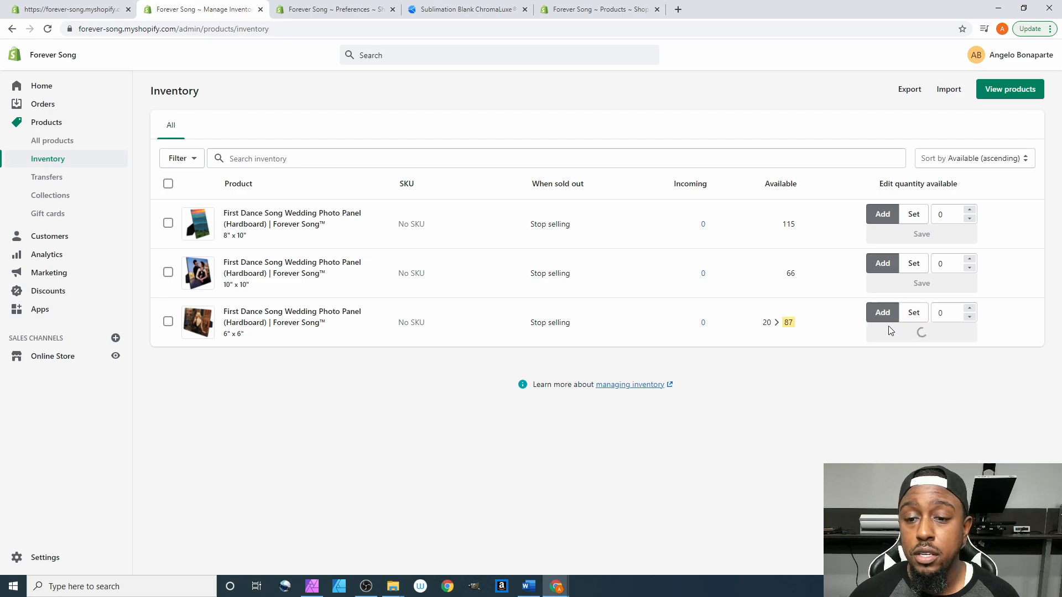
{"action": "left_click", "coordinate": [922, 332]}
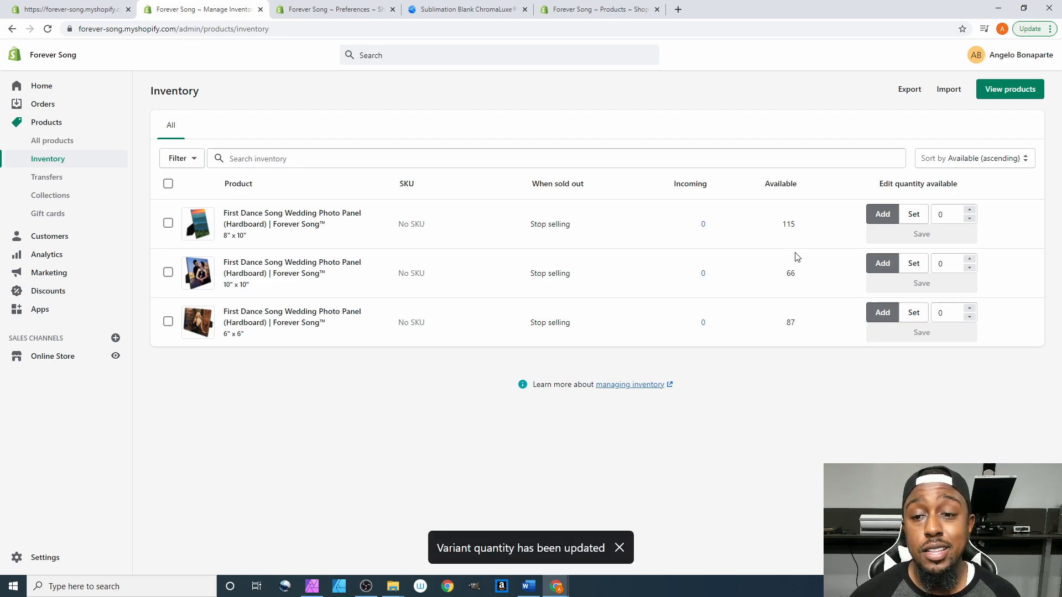
{"action": "mouse_move", "coordinate": [232, 141]}
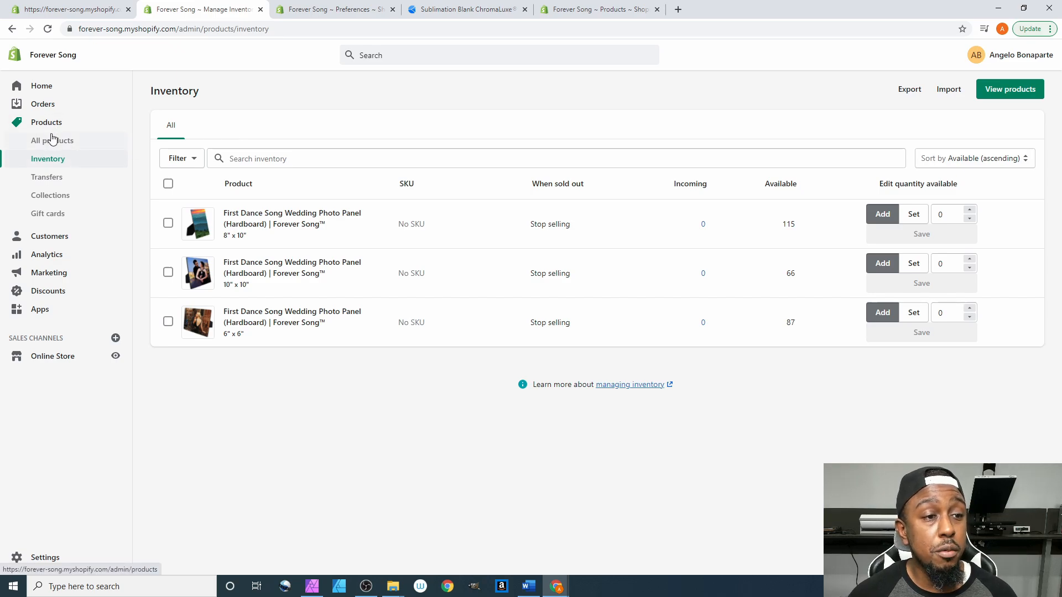
- Return to the photo panel product, open Inventory in a new tab, and view its Variants quantities
{"action": "left_click", "coordinate": [52, 140]}
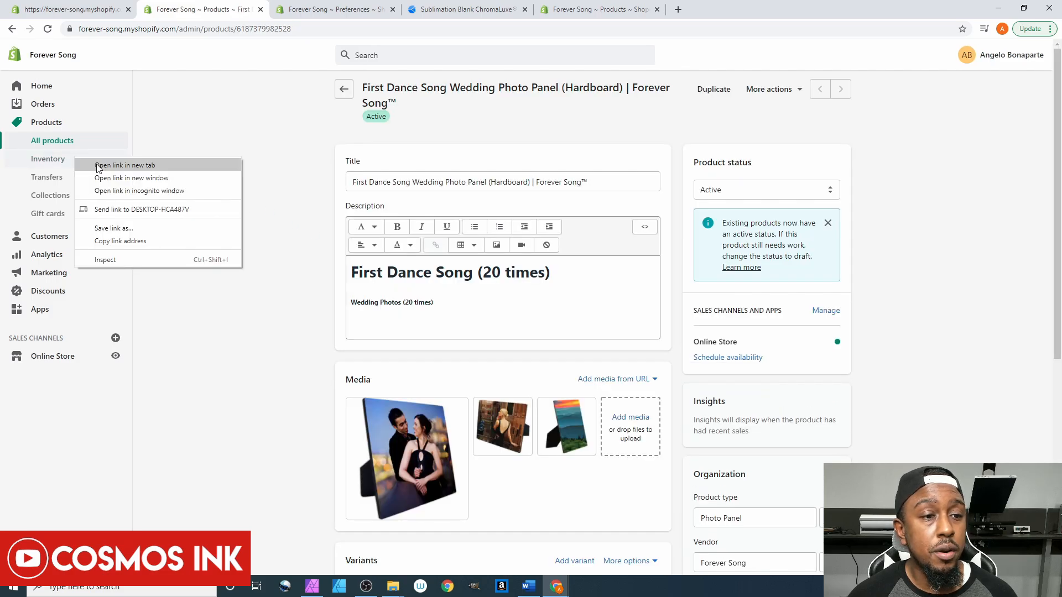
{"action": "left_click", "coordinate": [124, 165]}
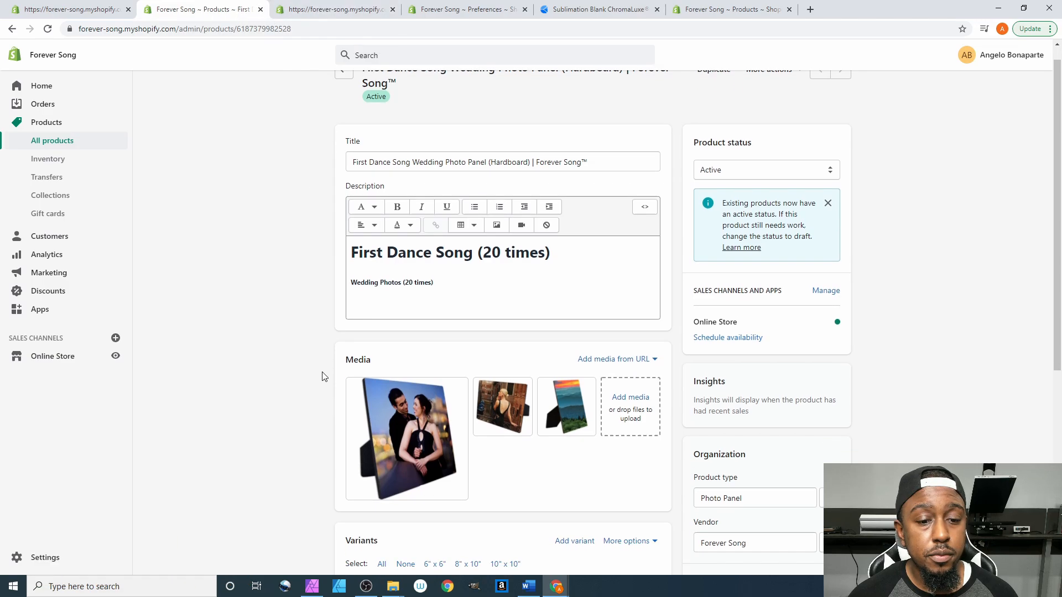
{"action": "scroll", "scroll_direction": "down", "scroll_amount": 3}
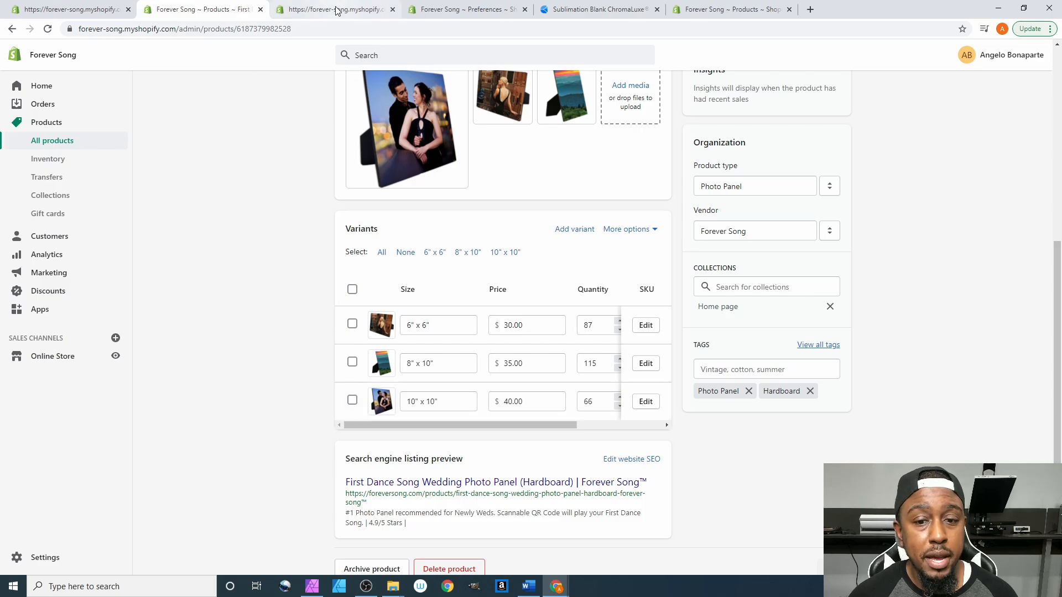
- Switch between the product and Inventory tabs, ending on Inventory showing 87, 66 and 115
{"action": "left_click", "coordinate": [48, 158]}
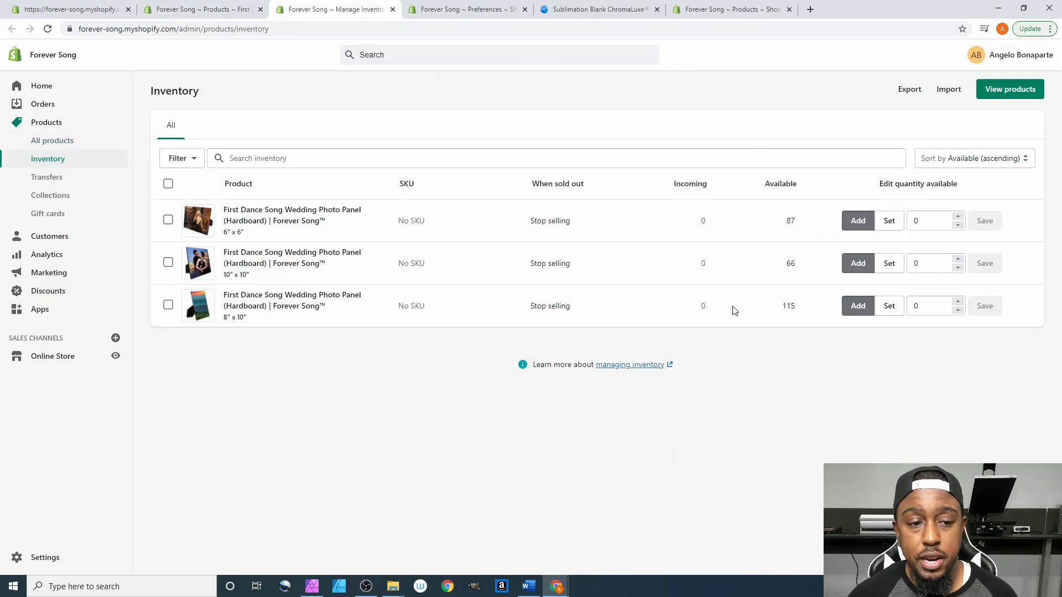
{"action": "mouse_move", "coordinate": [782, 306]}
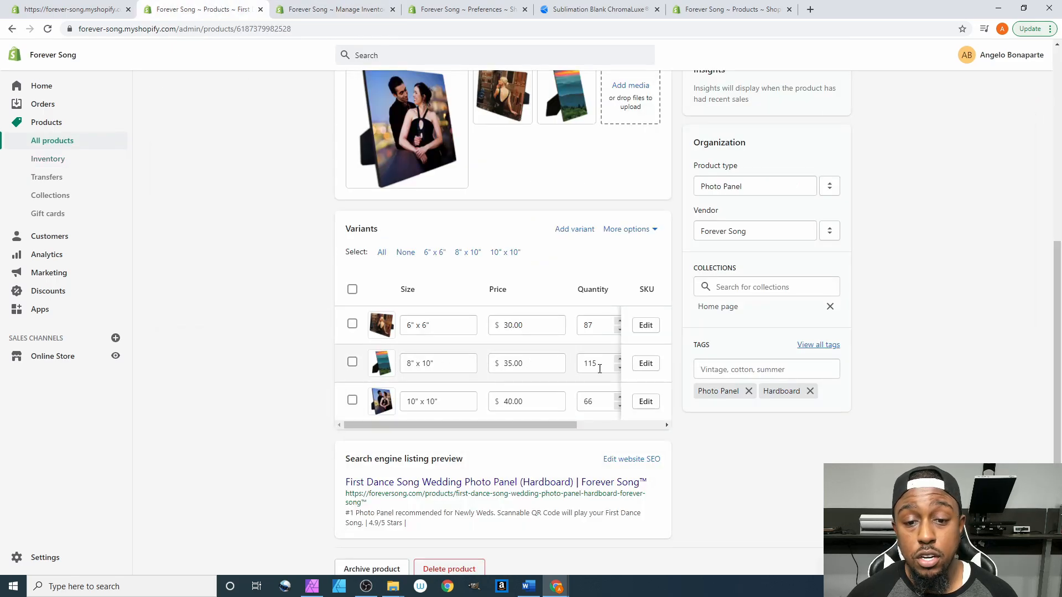
{"action": "left_click", "coordinate": [47, 158]}
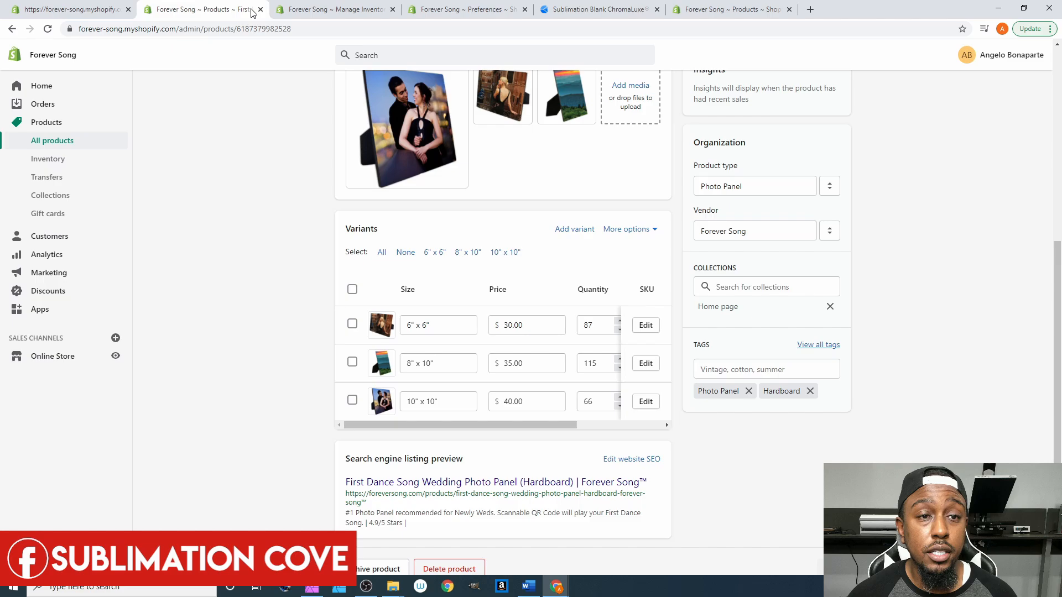
{"action": "left_click", "coordinate": [48, 158]}
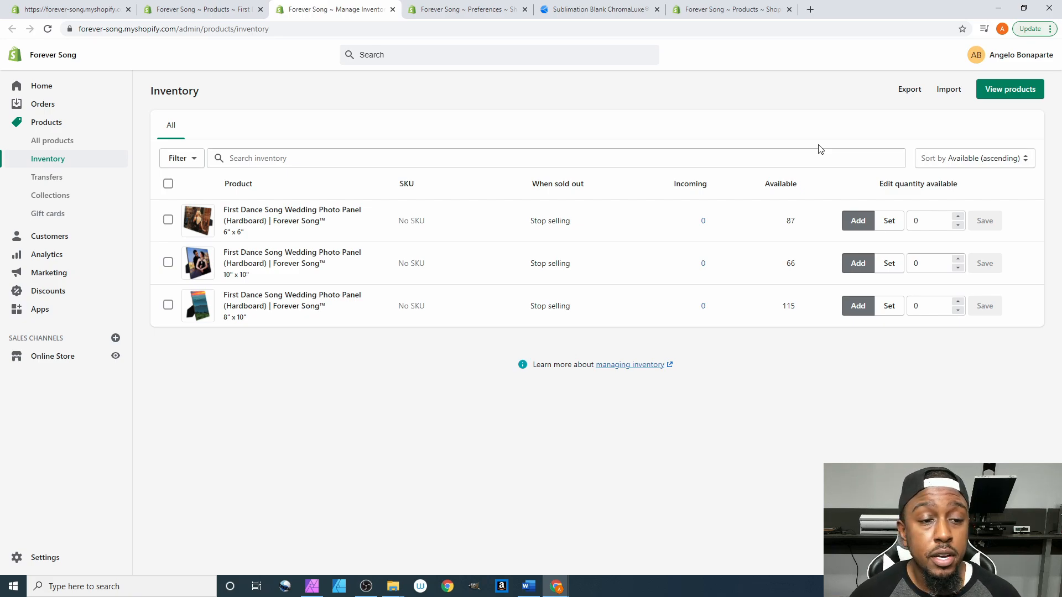
{"action": "mouse_move", "coordinate": [522, 490]}
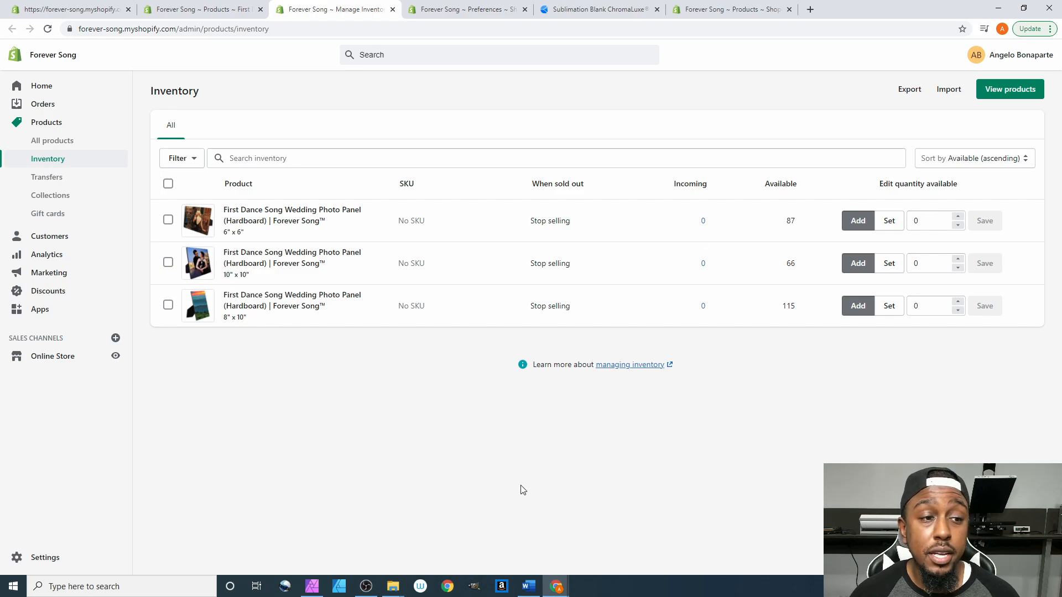